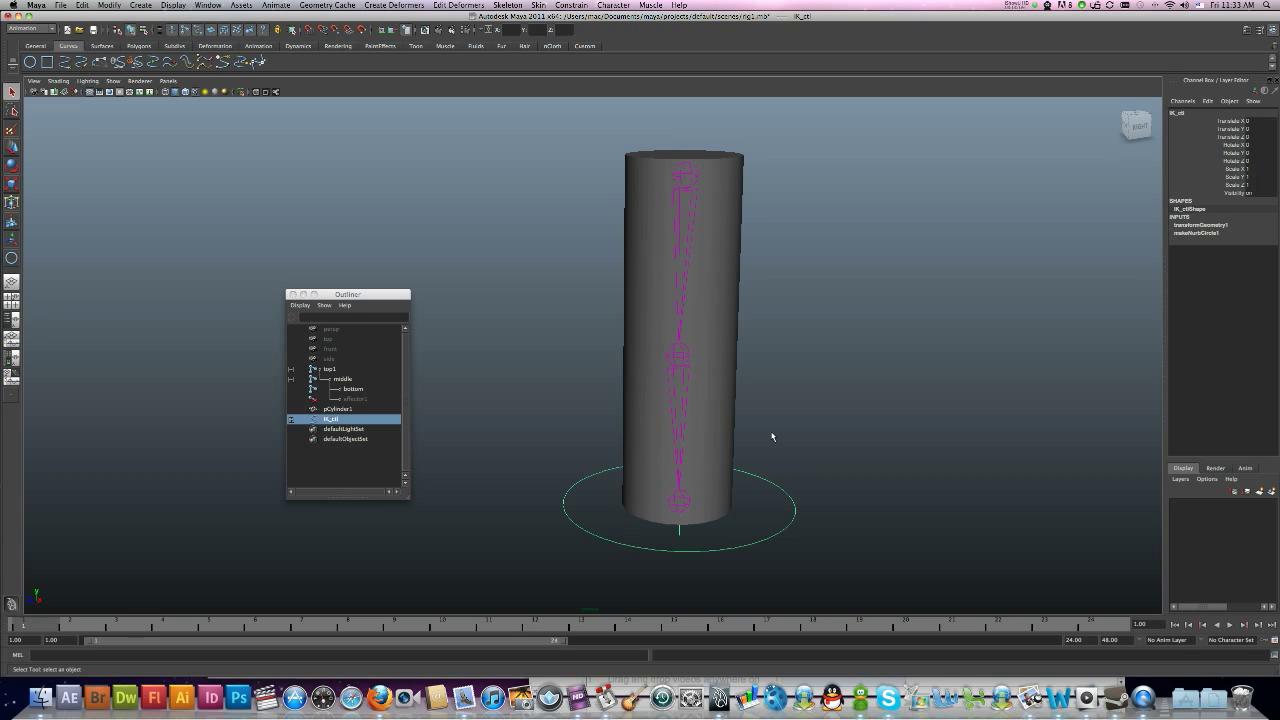
mouse_move(762, 426)
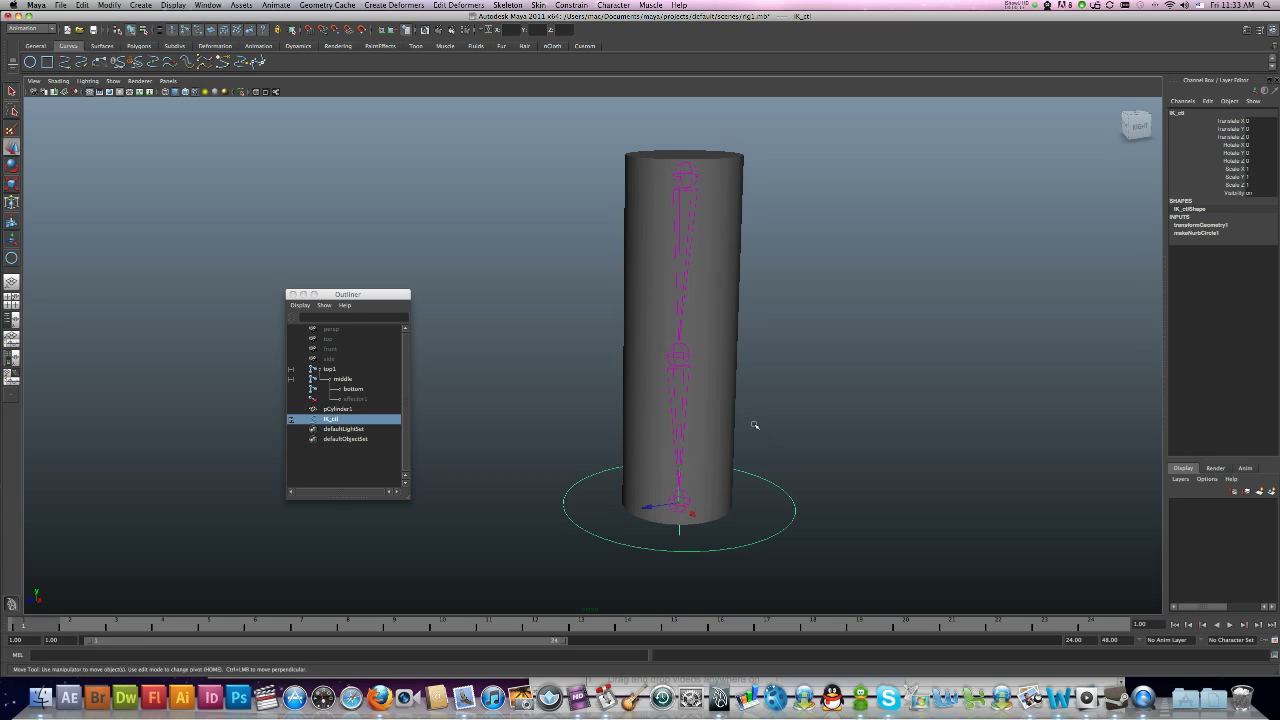
Step: Drag the IK control so the skinned cylinder bends into a sharp elbow, watching the mesh deform
drag(692, 512, 712, 482)
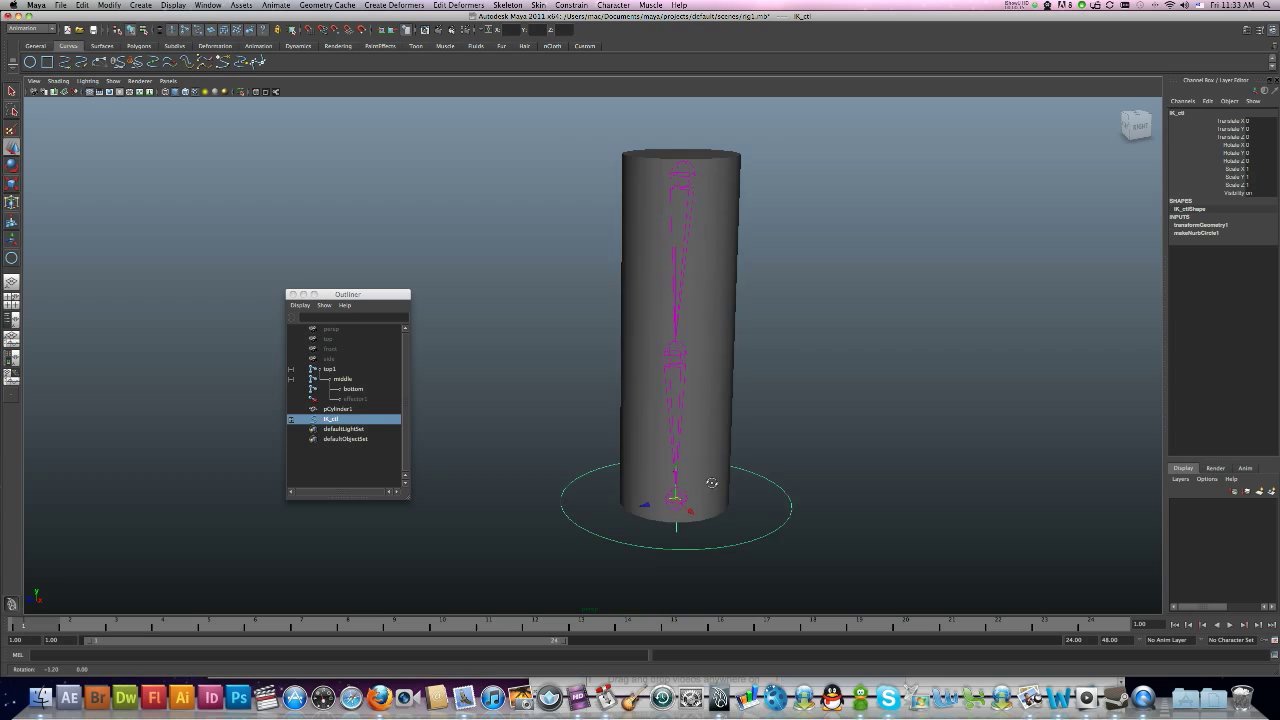
drag(678, 486, 616, 492)
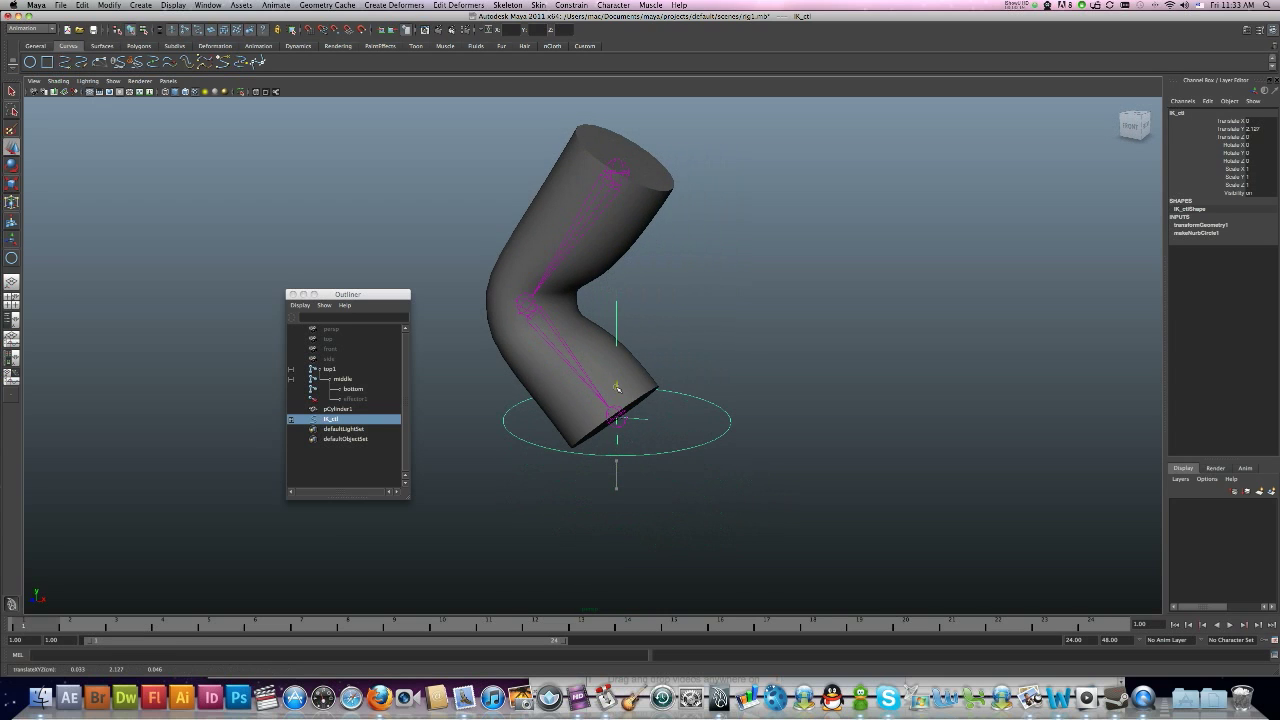
drag(616, 388, 616, 404)
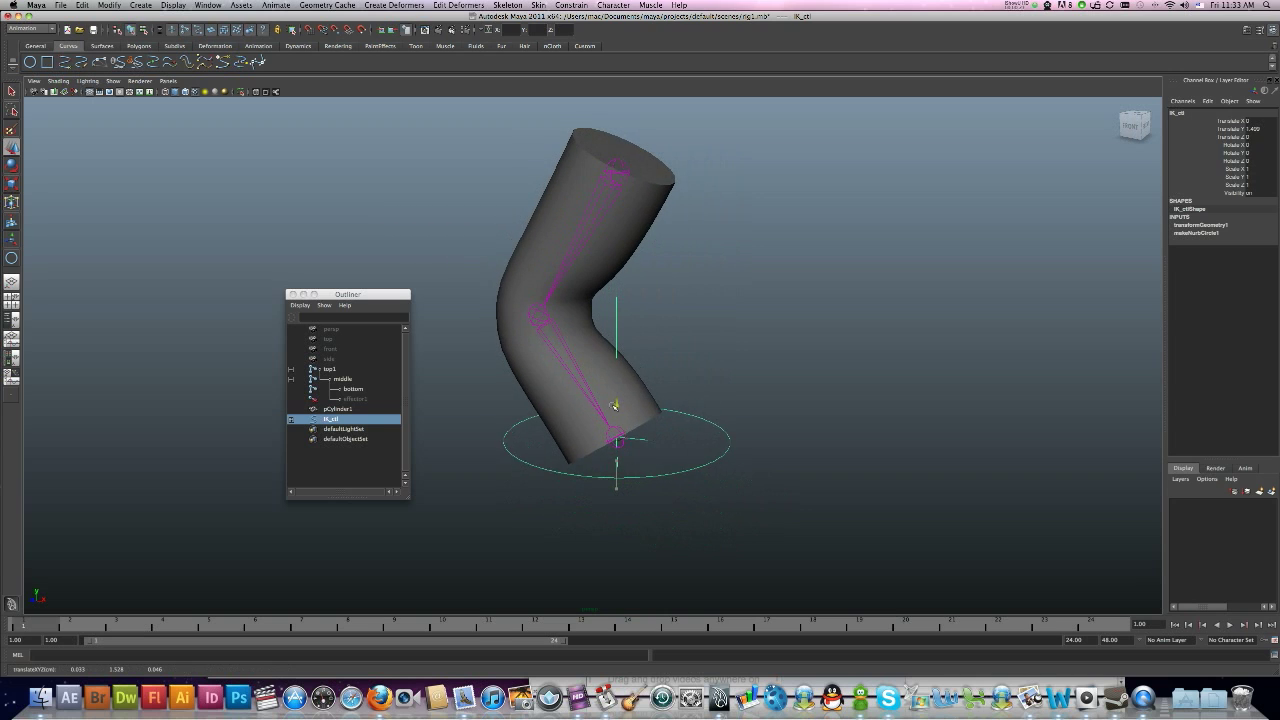
drag(616, 404, 616, 350)
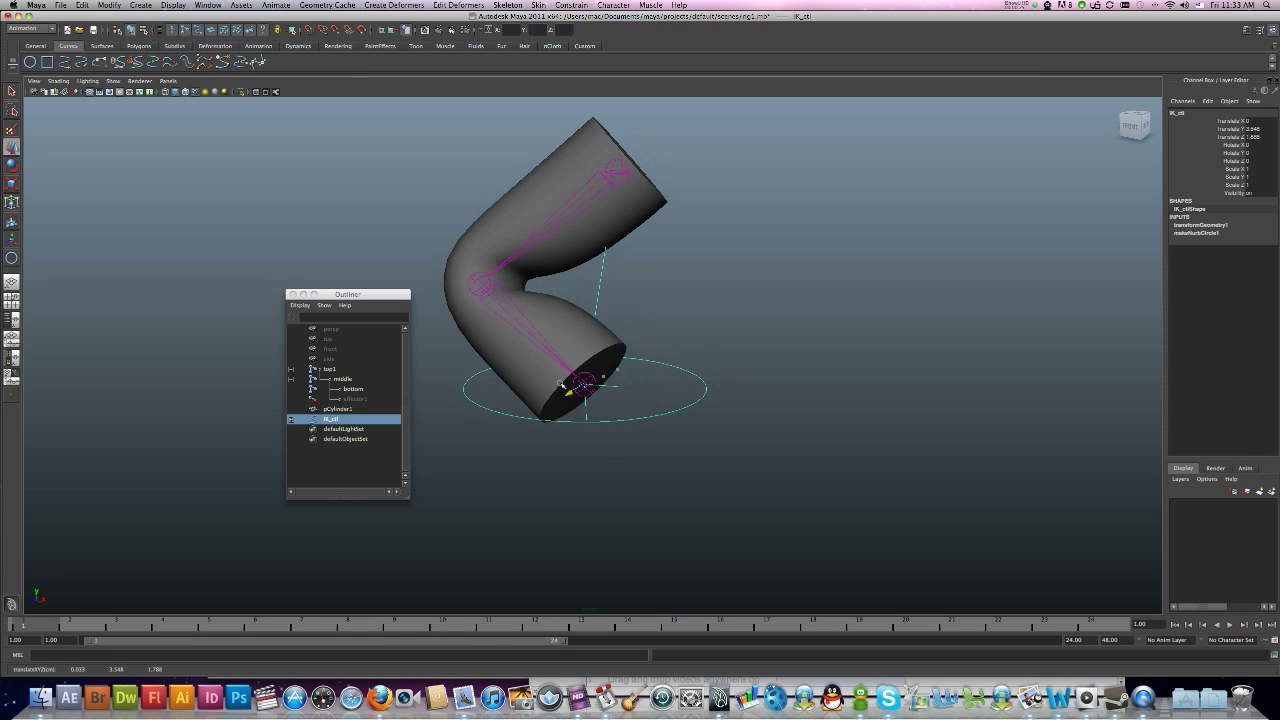
drag(580, 388, 624, 364)
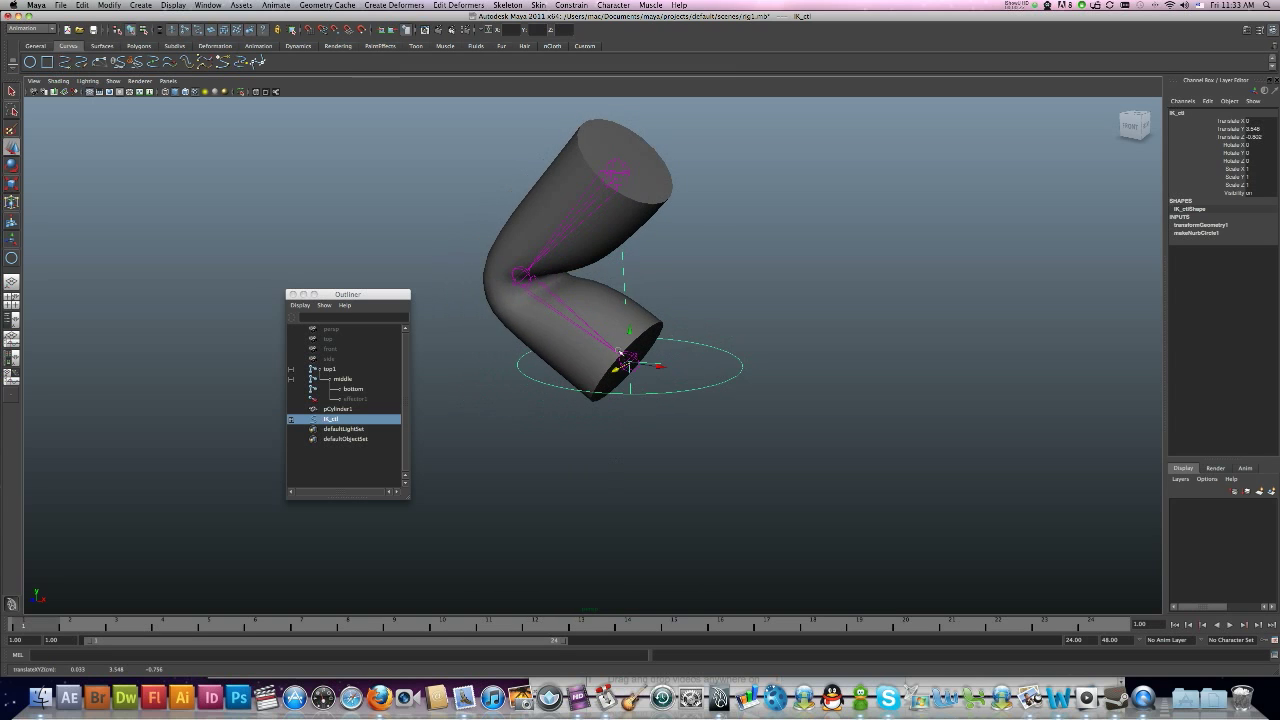
drag(624, 364, 640, 378)
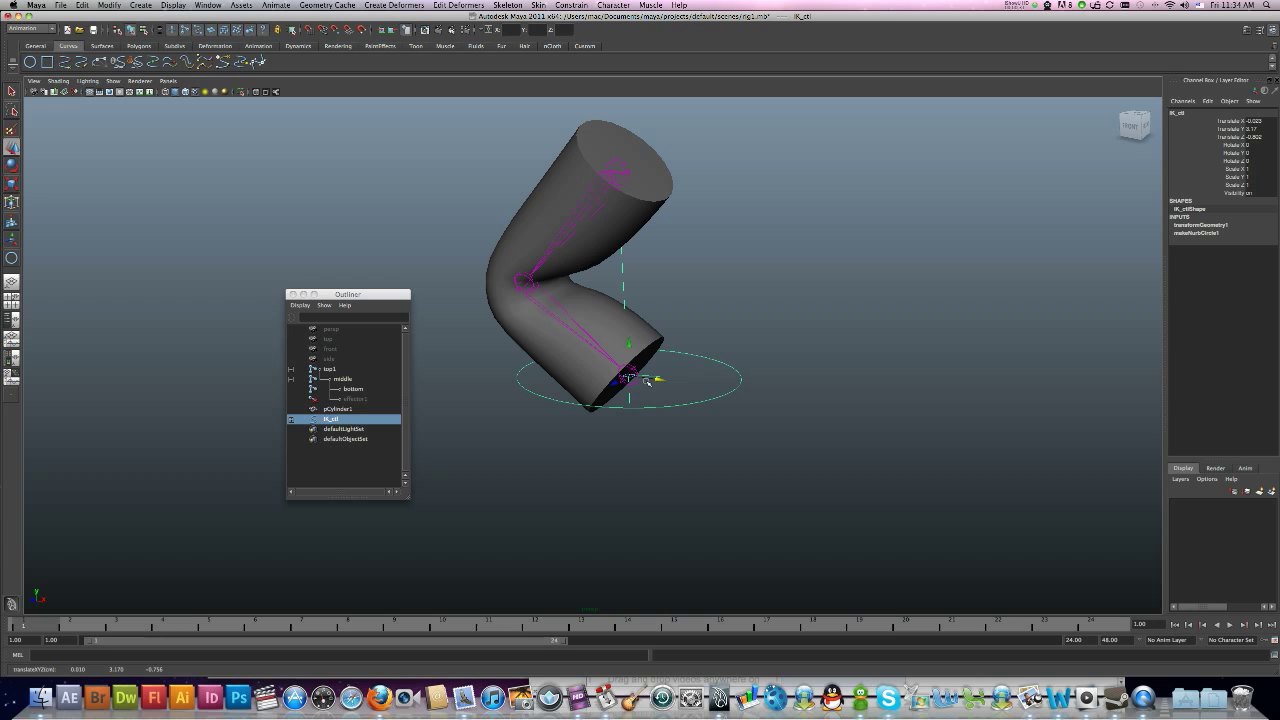
mouse_move(596, 308)
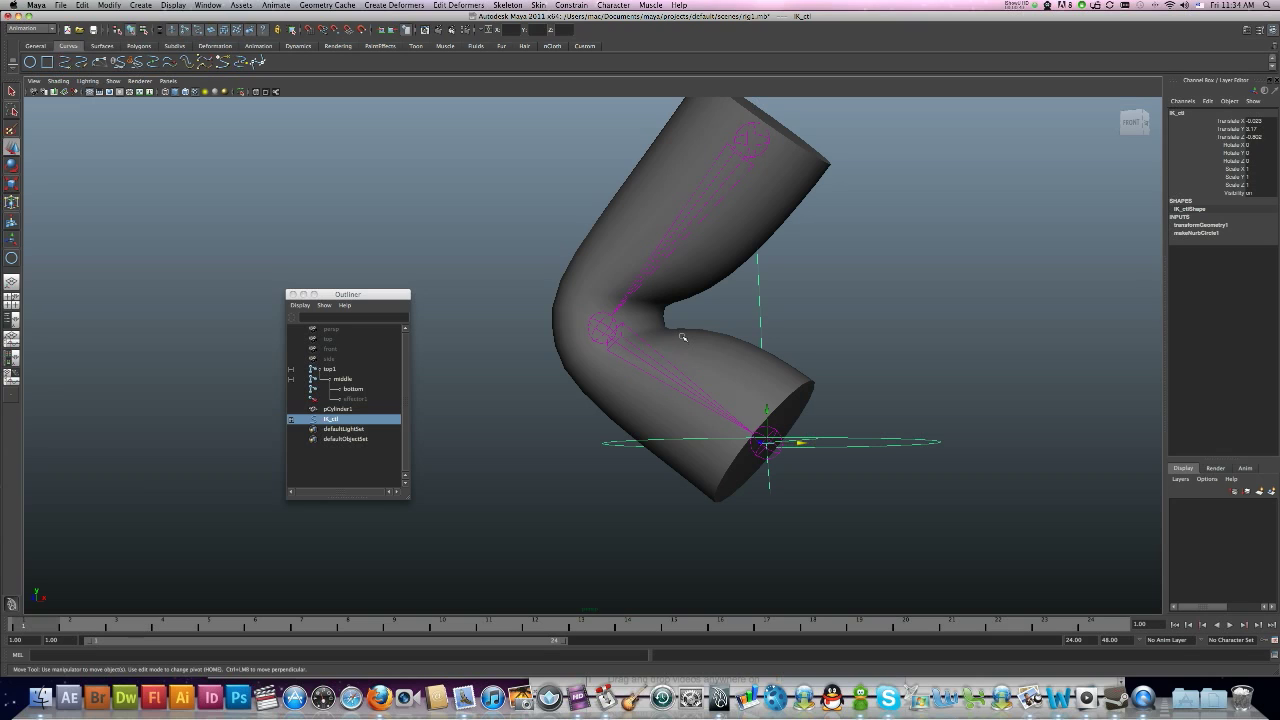
mouse_move(700, 328)
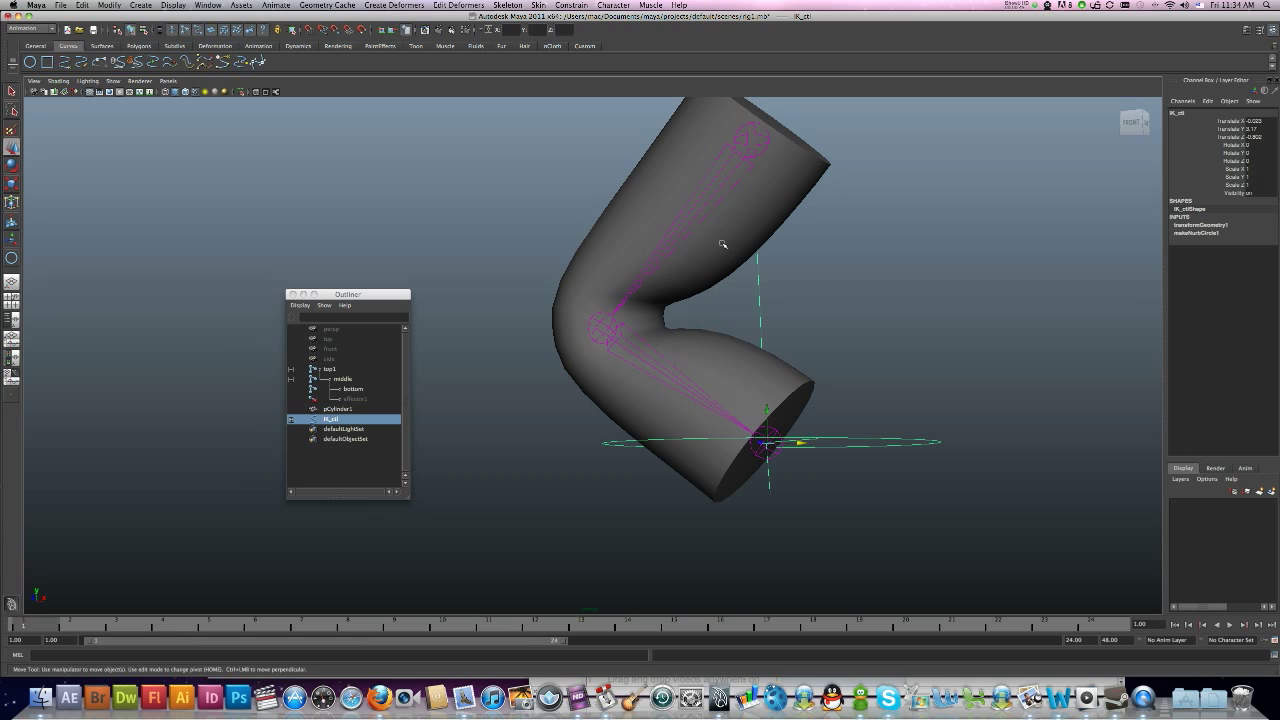
Step: Select pCylinder1 and bring up the Paint Skin Weights Tool settings from the Skin menu
click(336, 408)
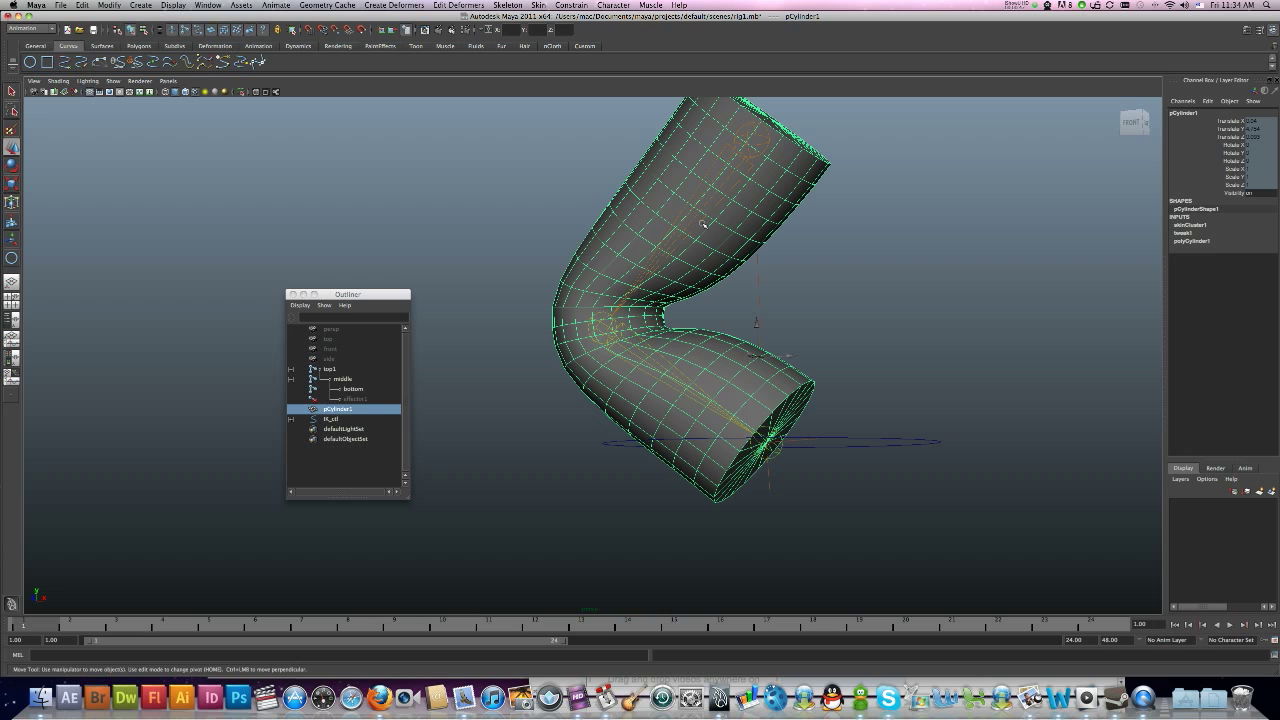
mouse_move(588, 148)
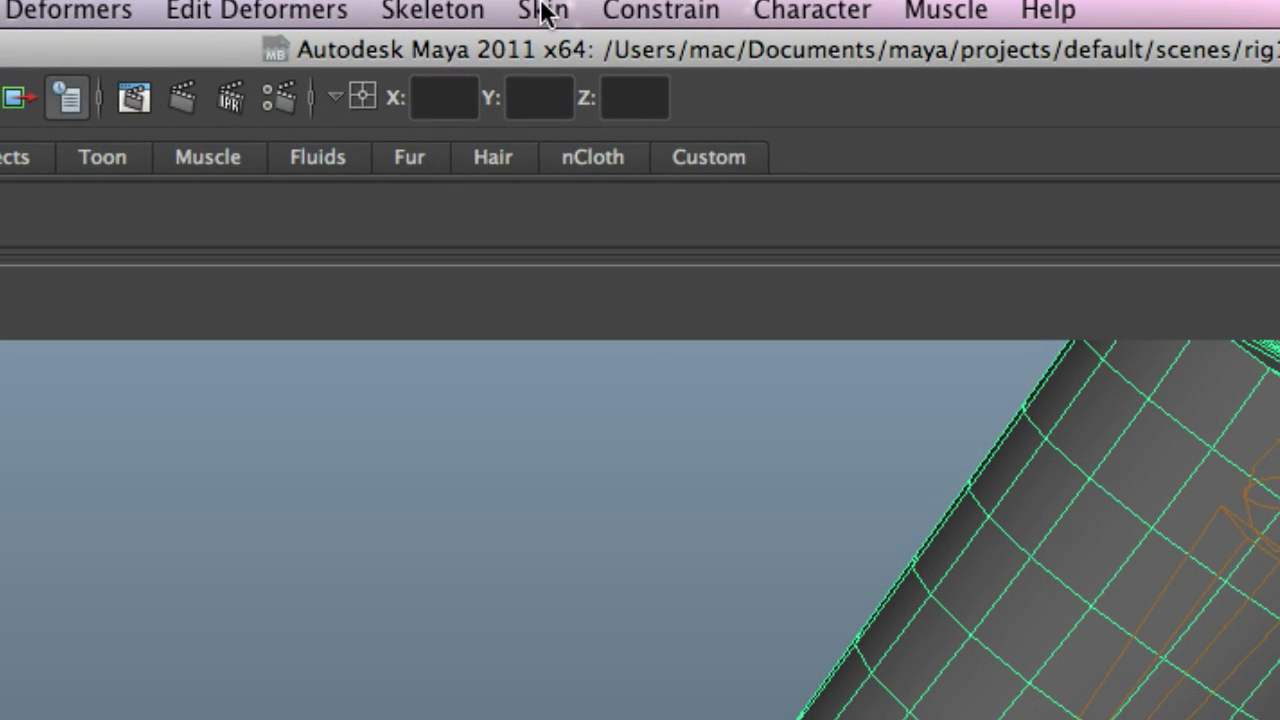
click(544, 12)
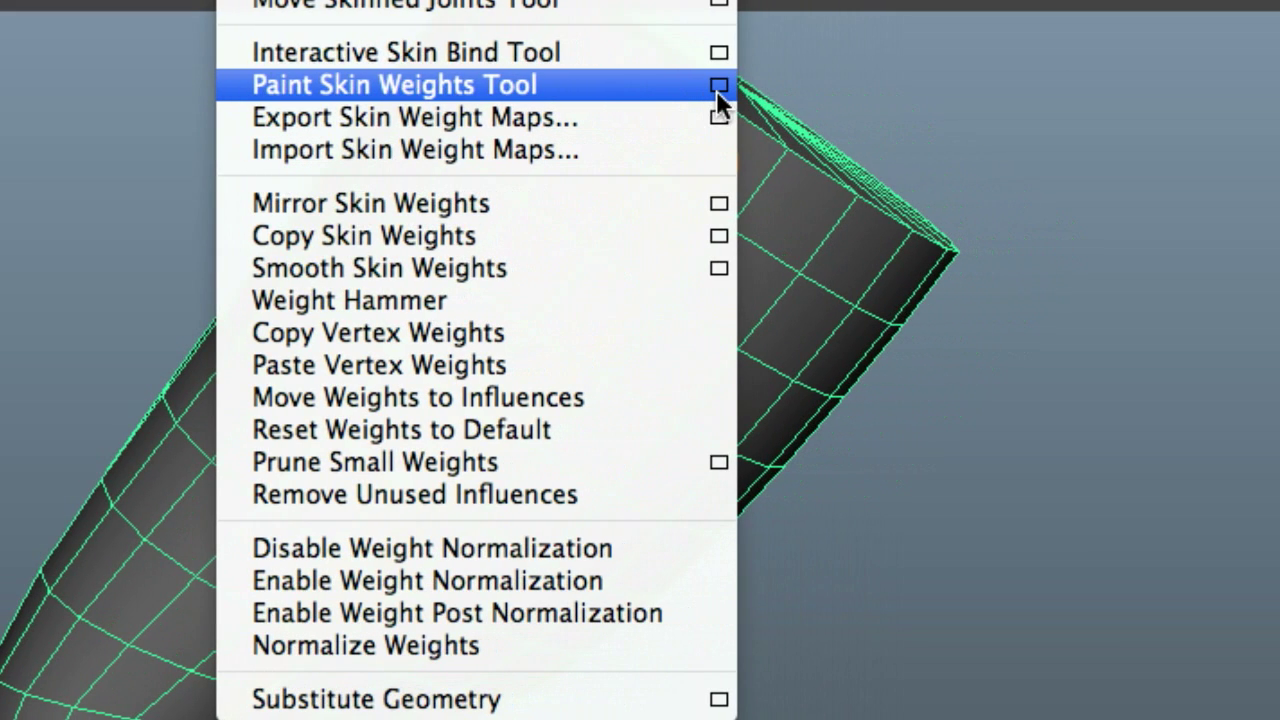
click(394, 84)
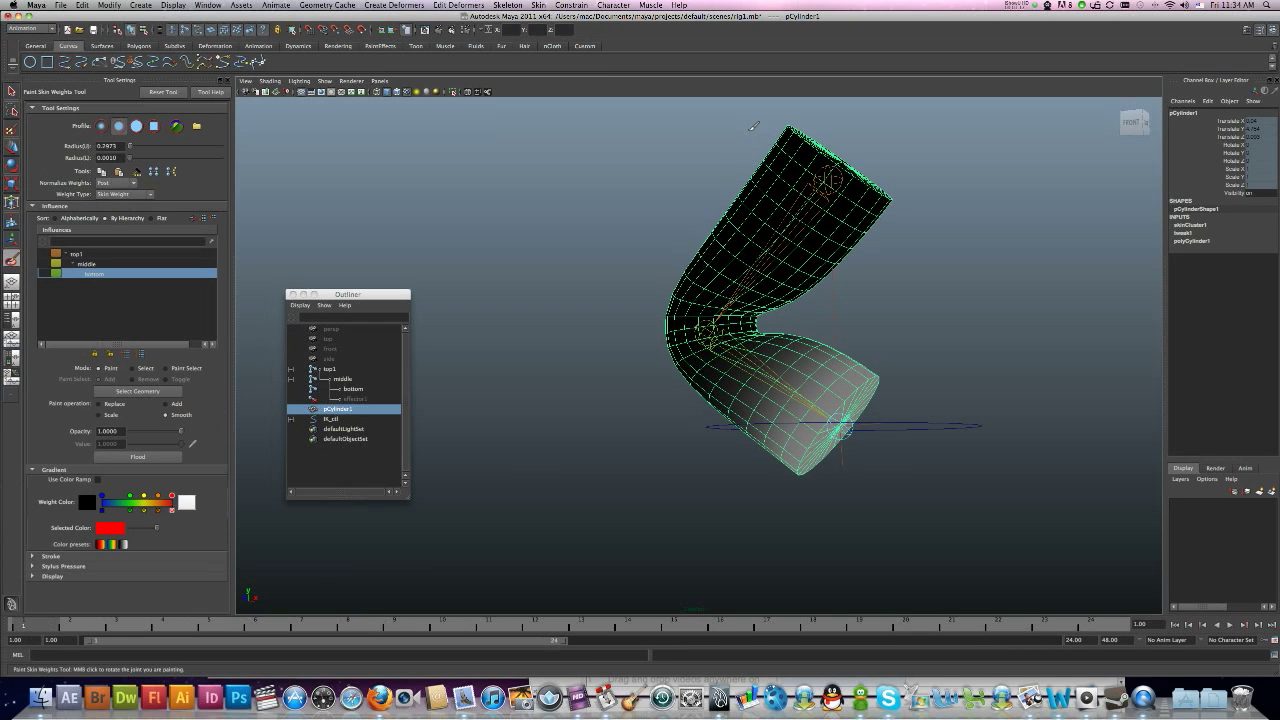
Step: Step through the joints in the Influences list to preview each one's weight map on the cylinder
click(760, 300)
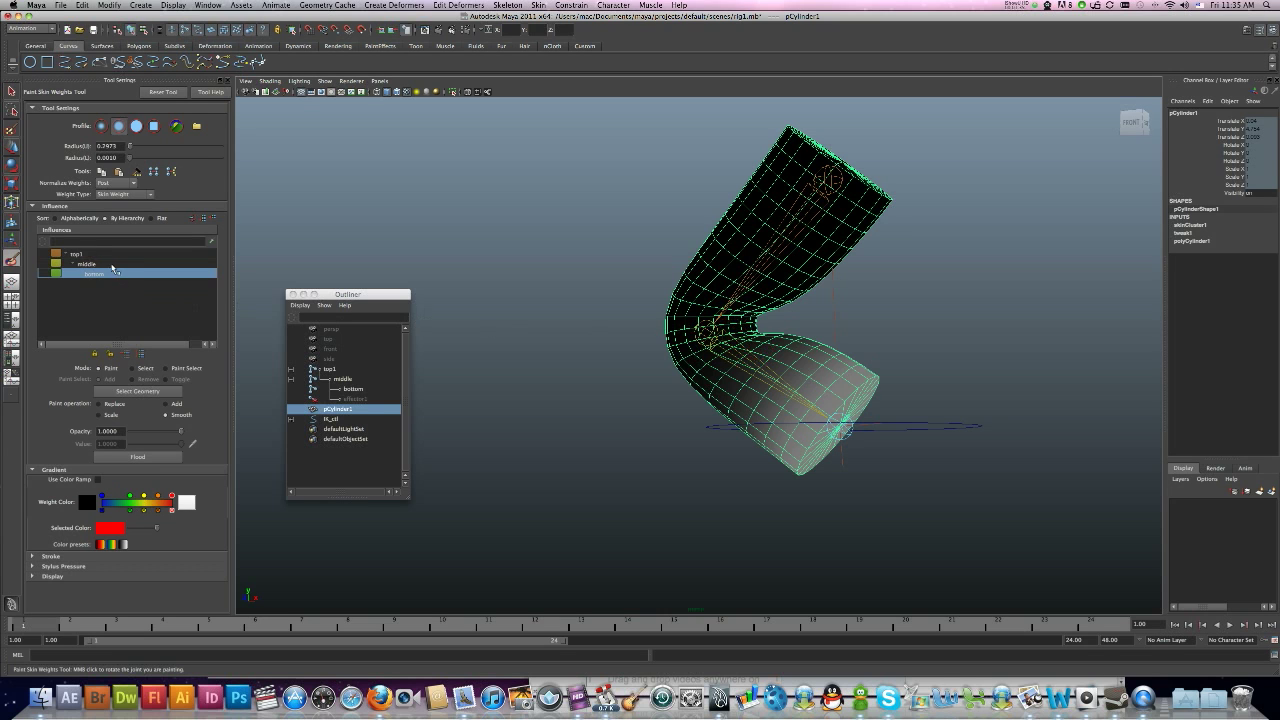
click(80, 252)
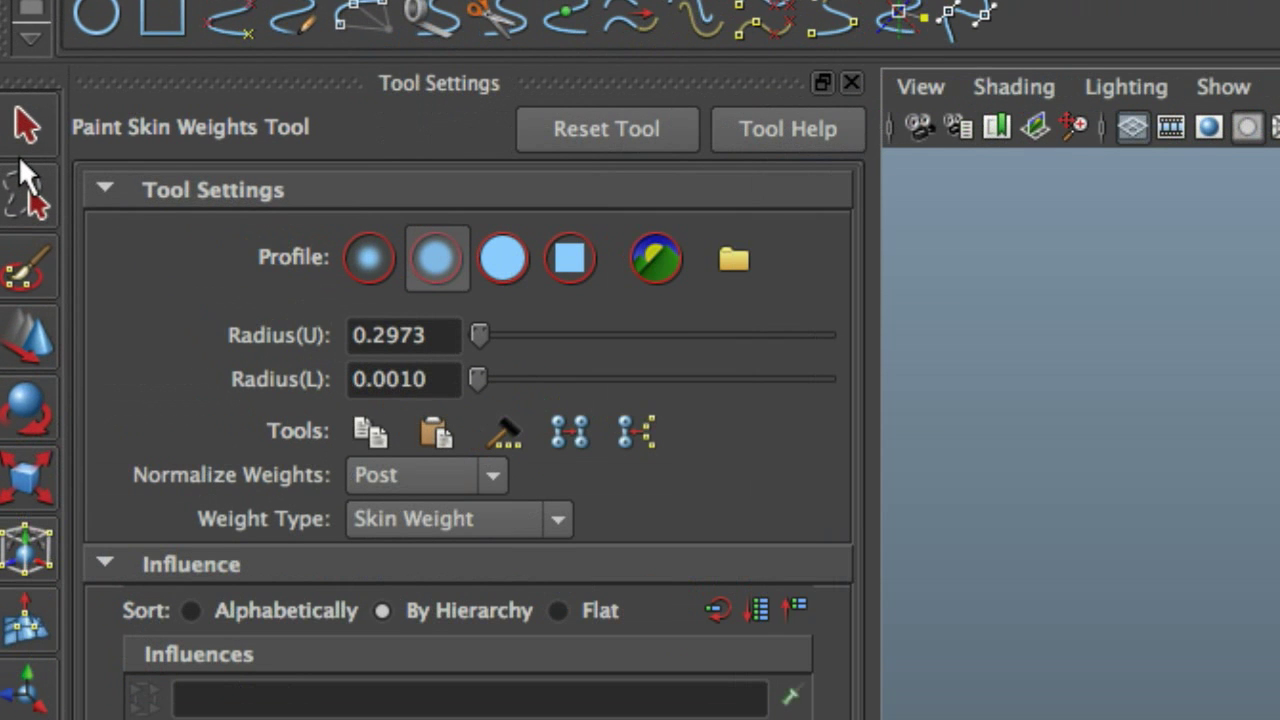
scroll(down, 3)
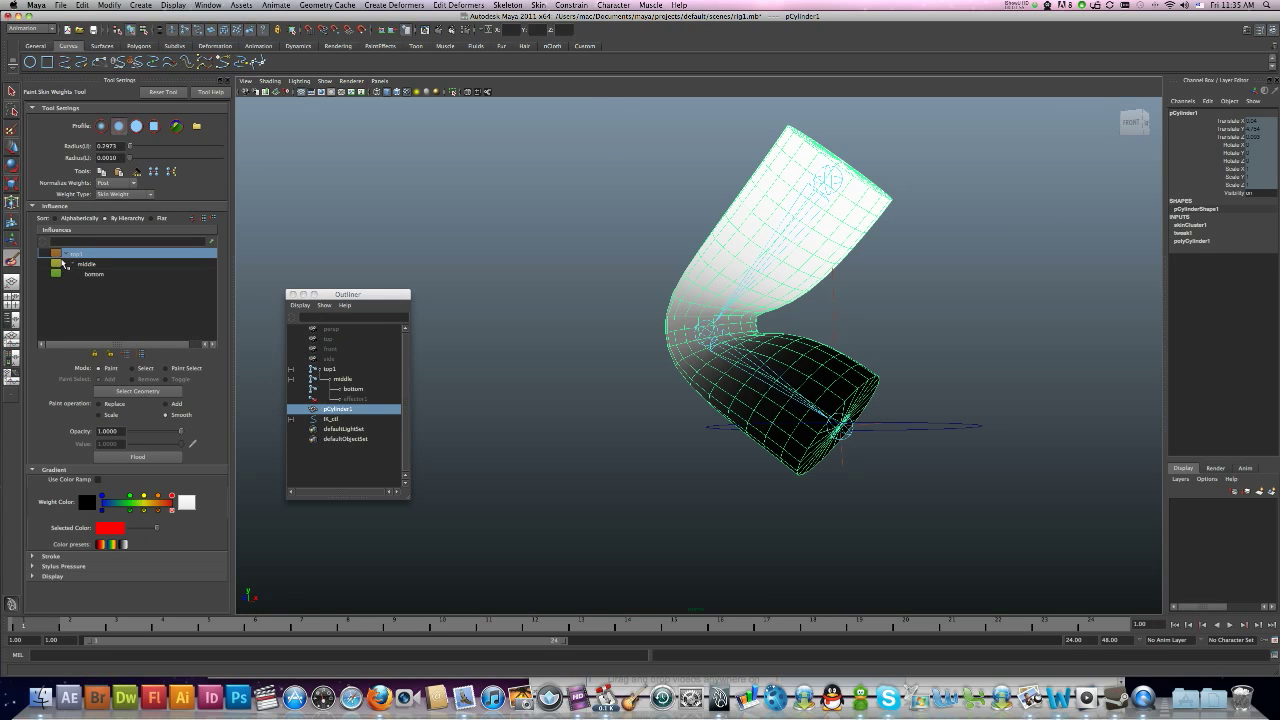
mouse_move(64, 264)
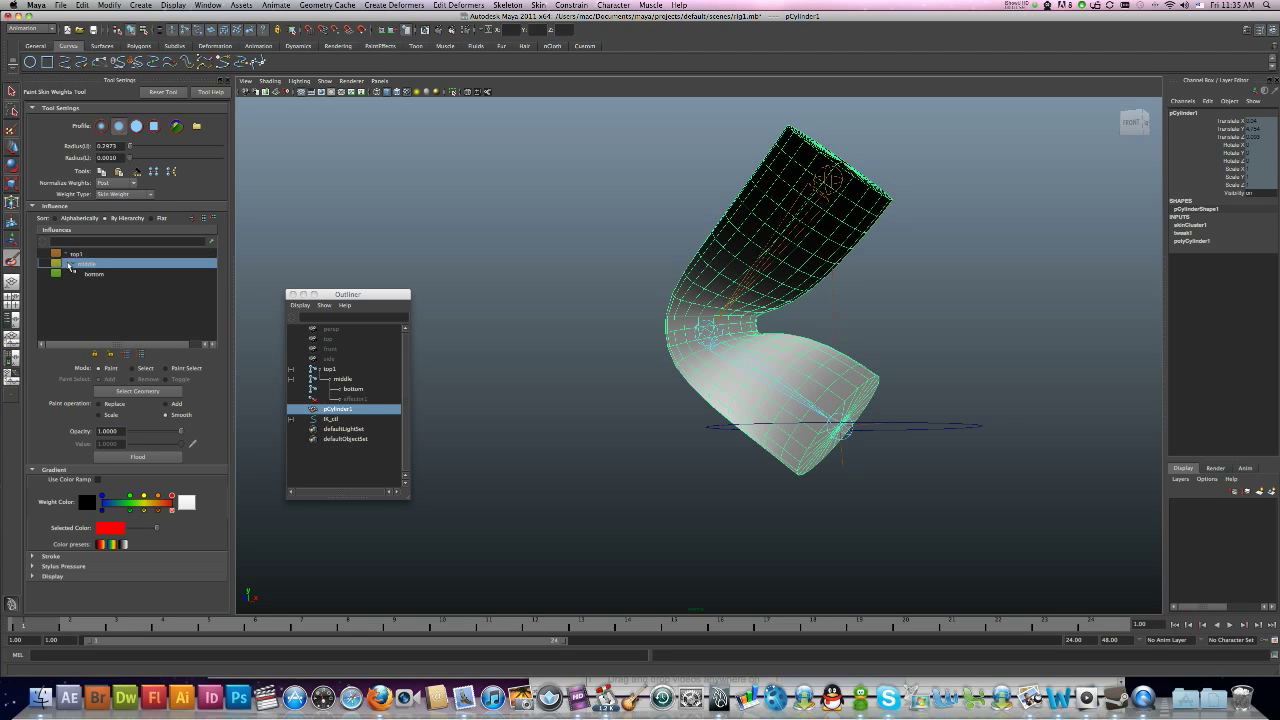
click(92, 272)
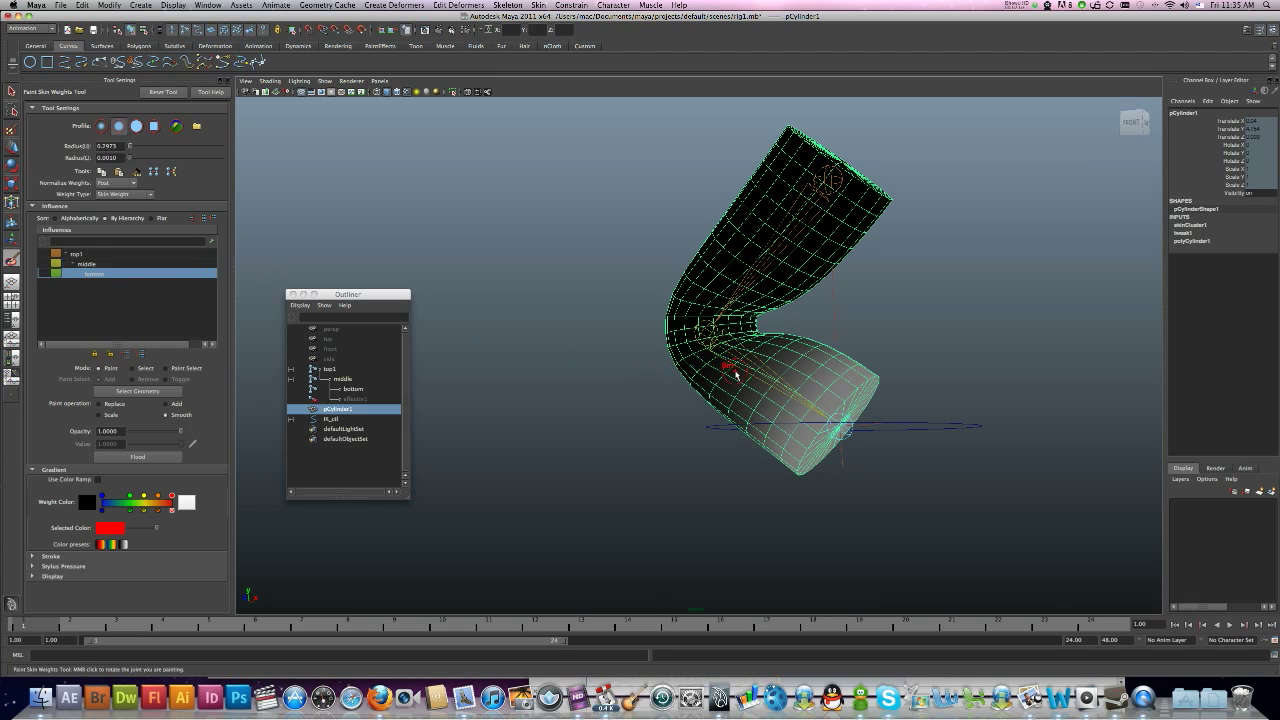
drag(736, 376, 716, 388)
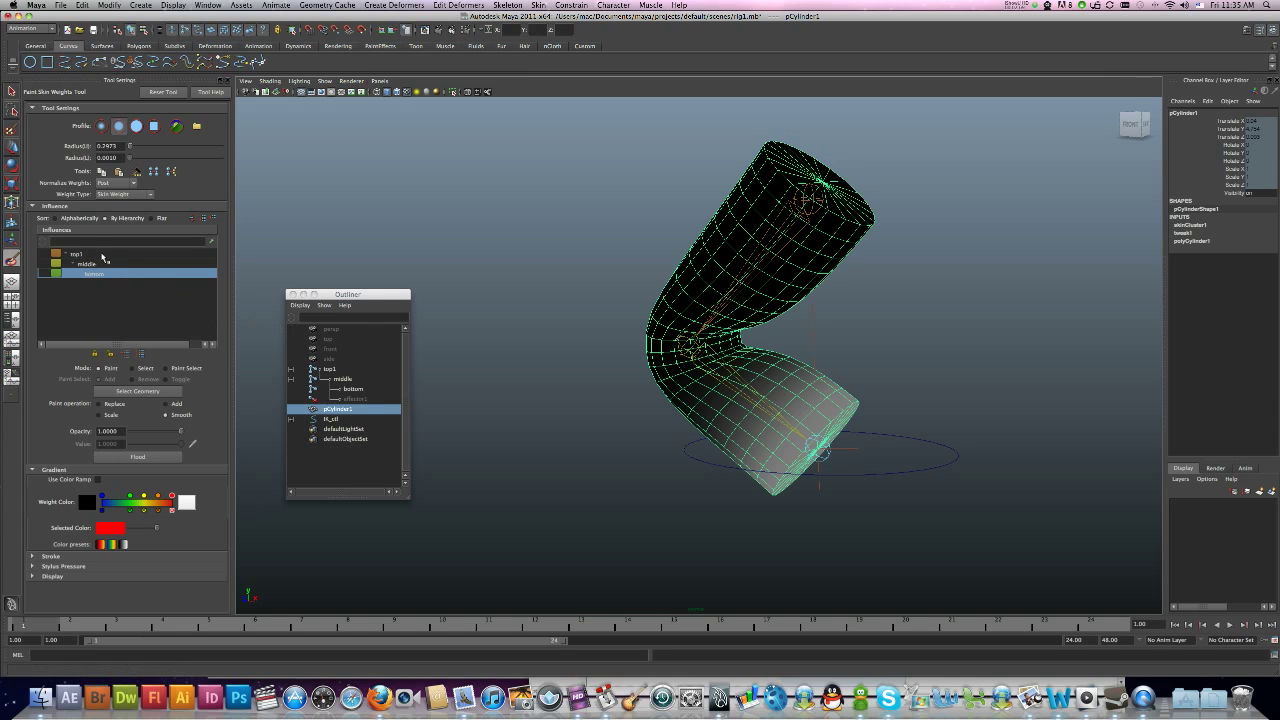
Step: Show the first joint's weight map and zoom in on the elbow crease
click(88, 264)
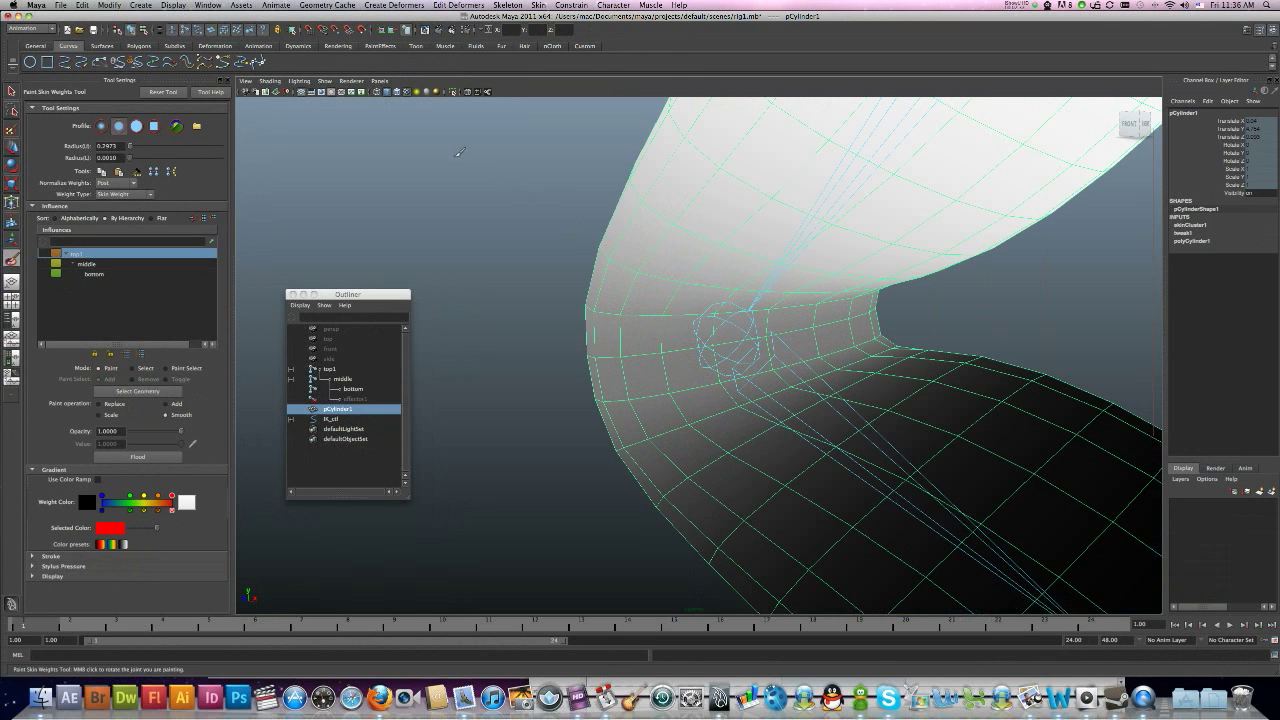
click(324, 80)
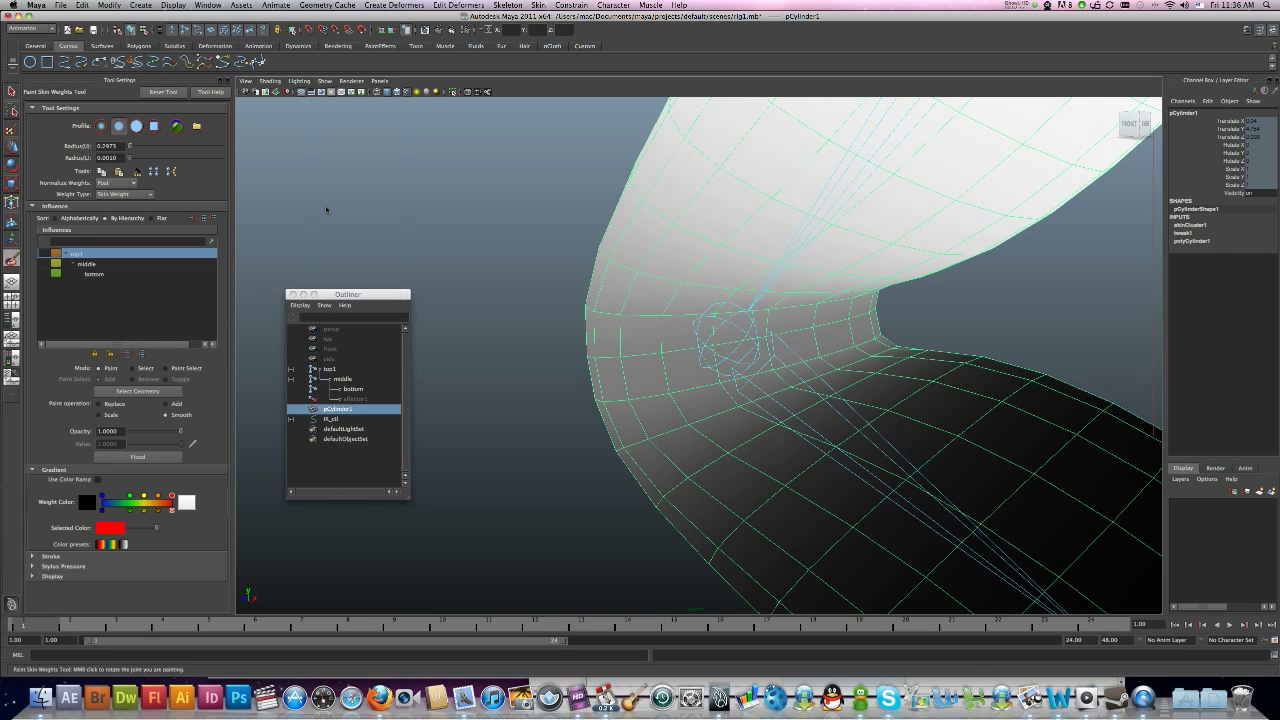
Step: Toggle an object type in the viewport Show menu and frame the whole cylinder again
click(324, 80)
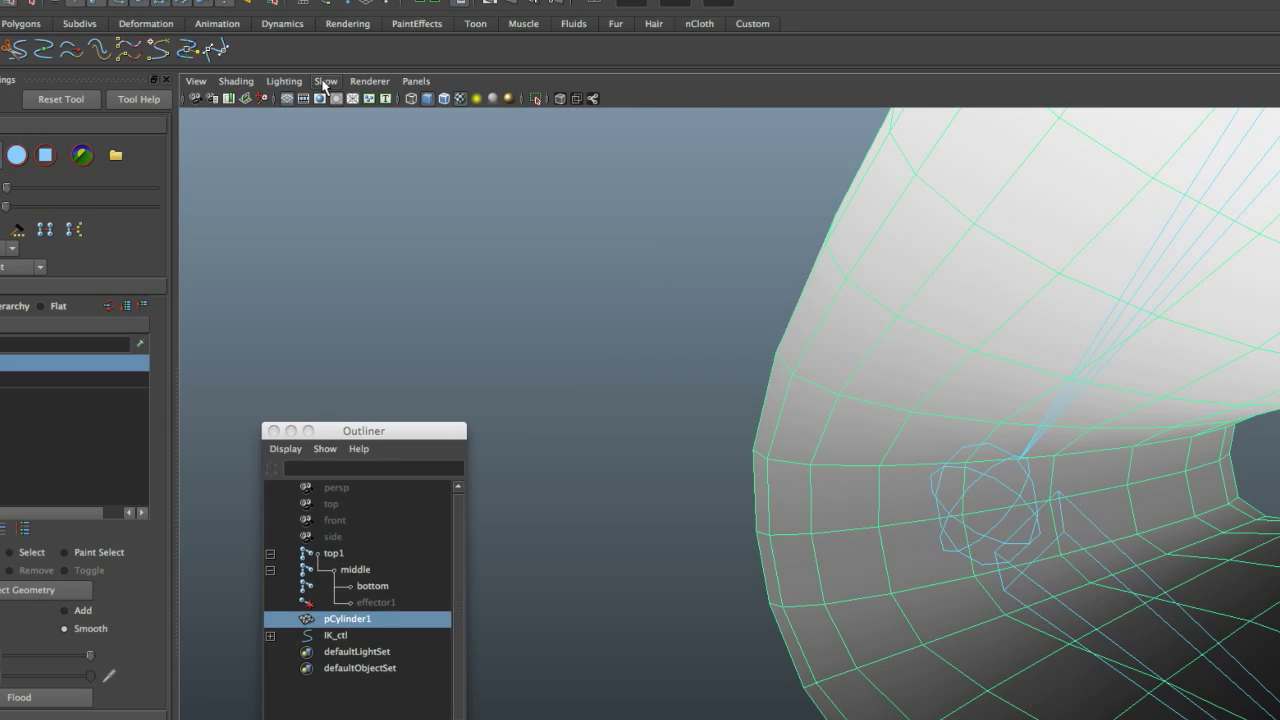
click(324, 80)
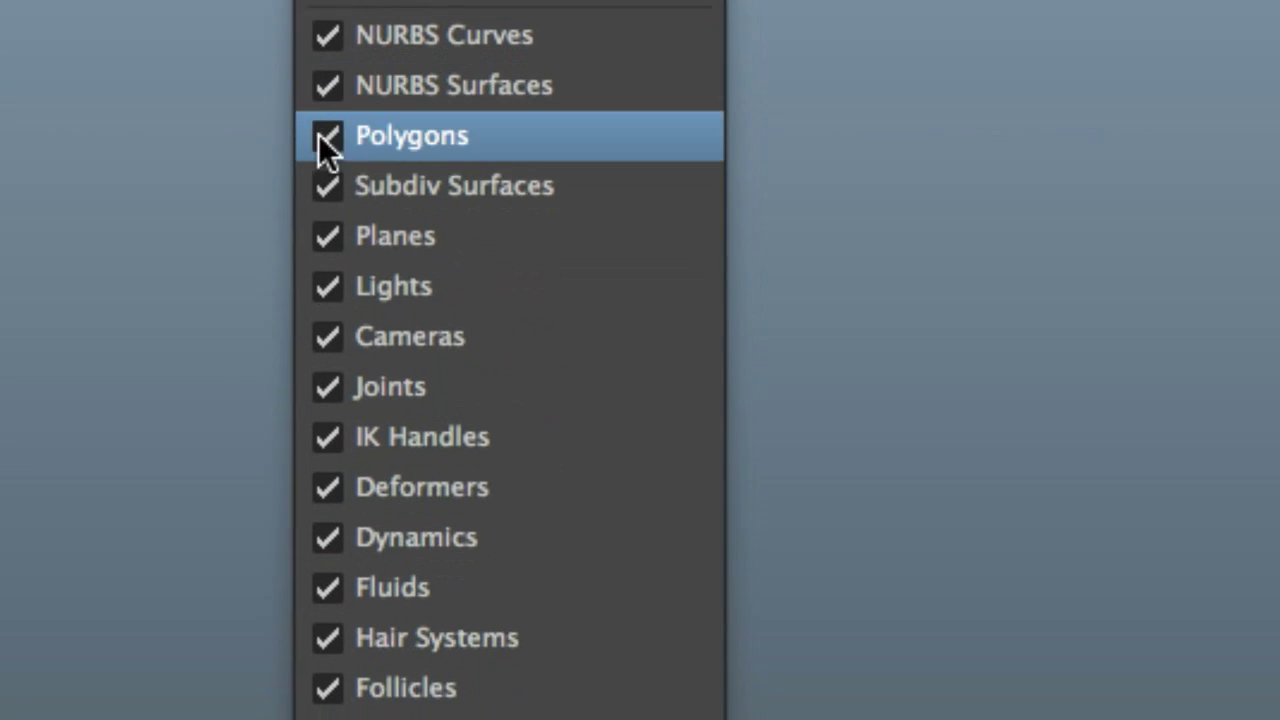
click(328, 136)
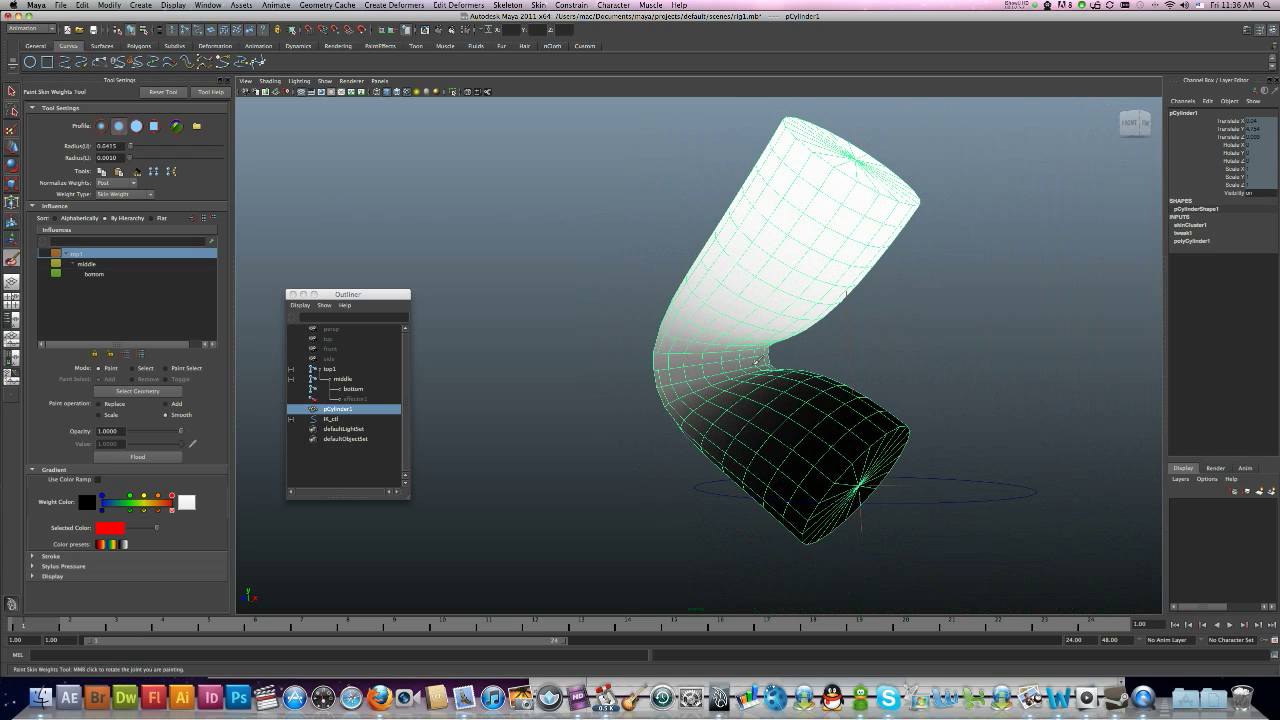
Step: Brush an influence joint's weight over the cylinder's bend so it blends along the mesh
click(744, 404)
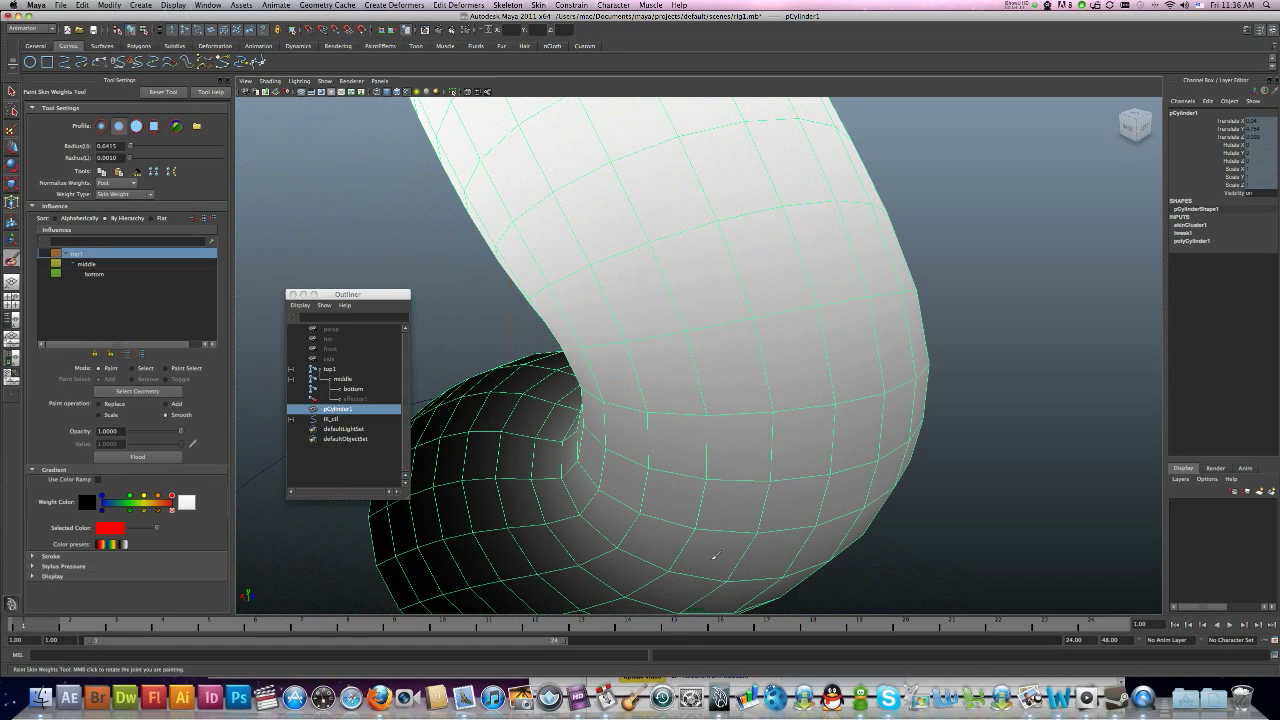
drag(700, 400, 650, 370)
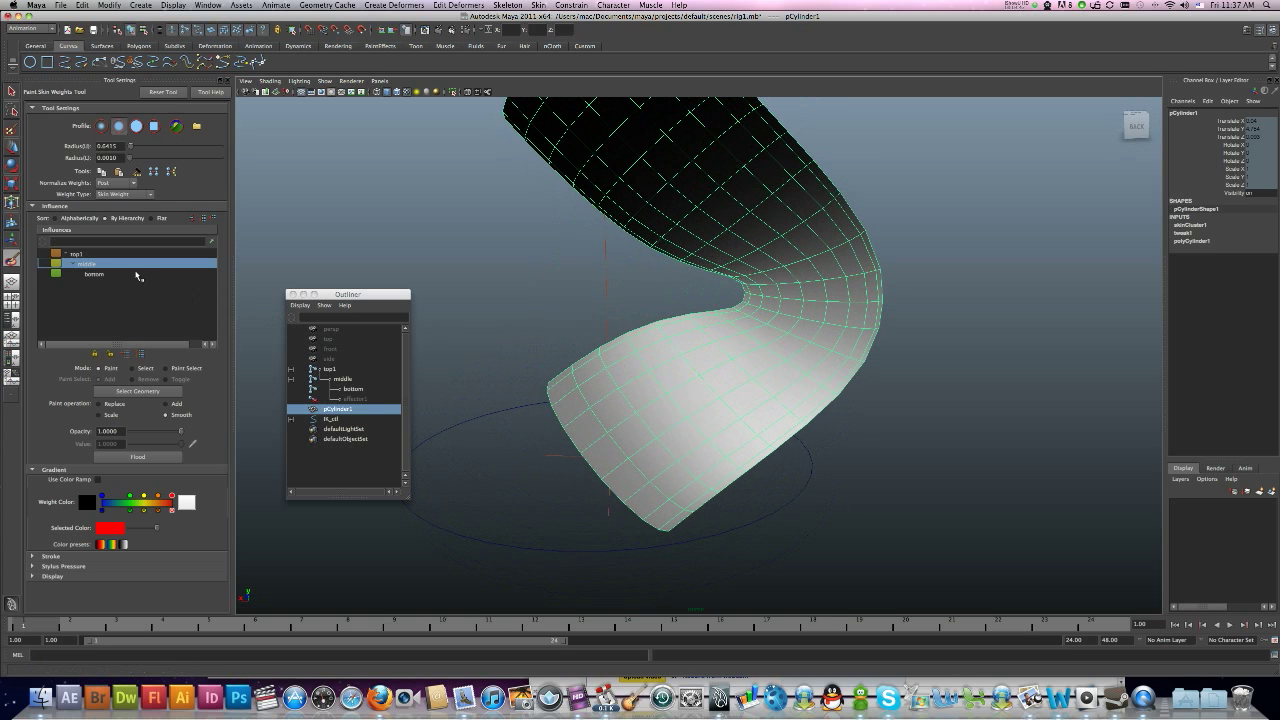
Step: Paint the bottom joint's influence onto the lower cylinder and around the bend, then leave the tool
click(94, 274)
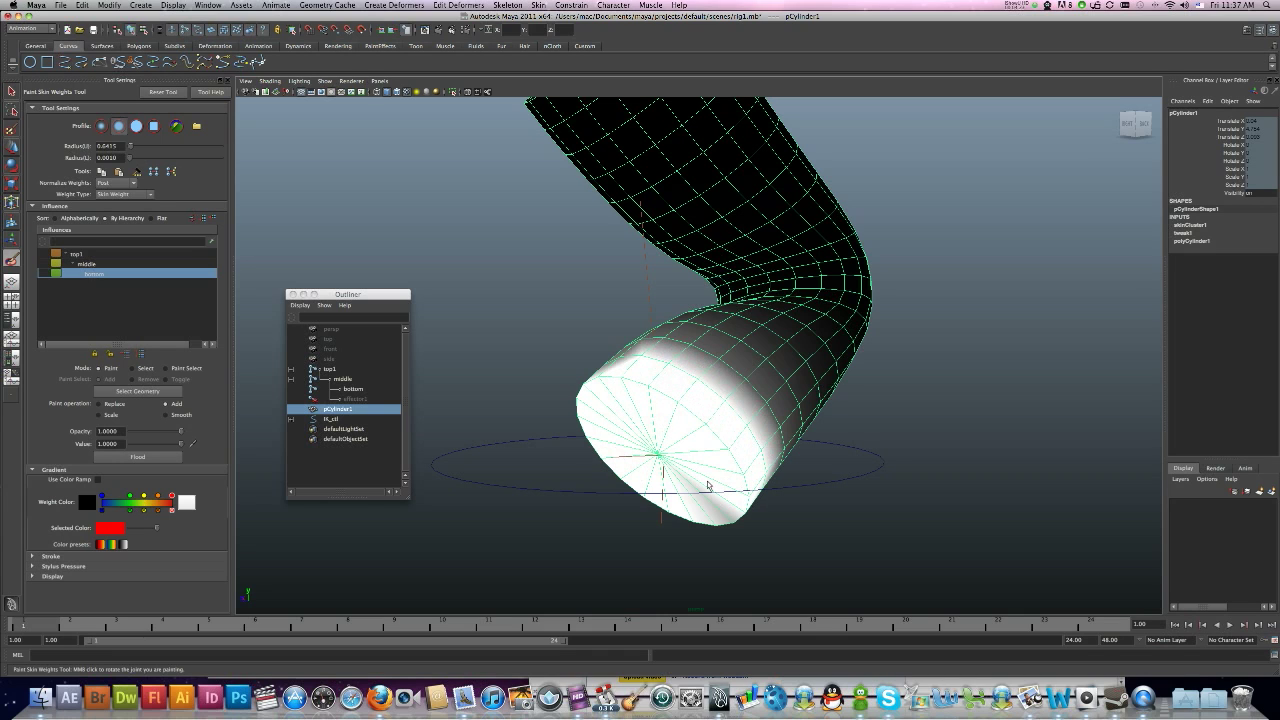
mouse_move(638, 474)
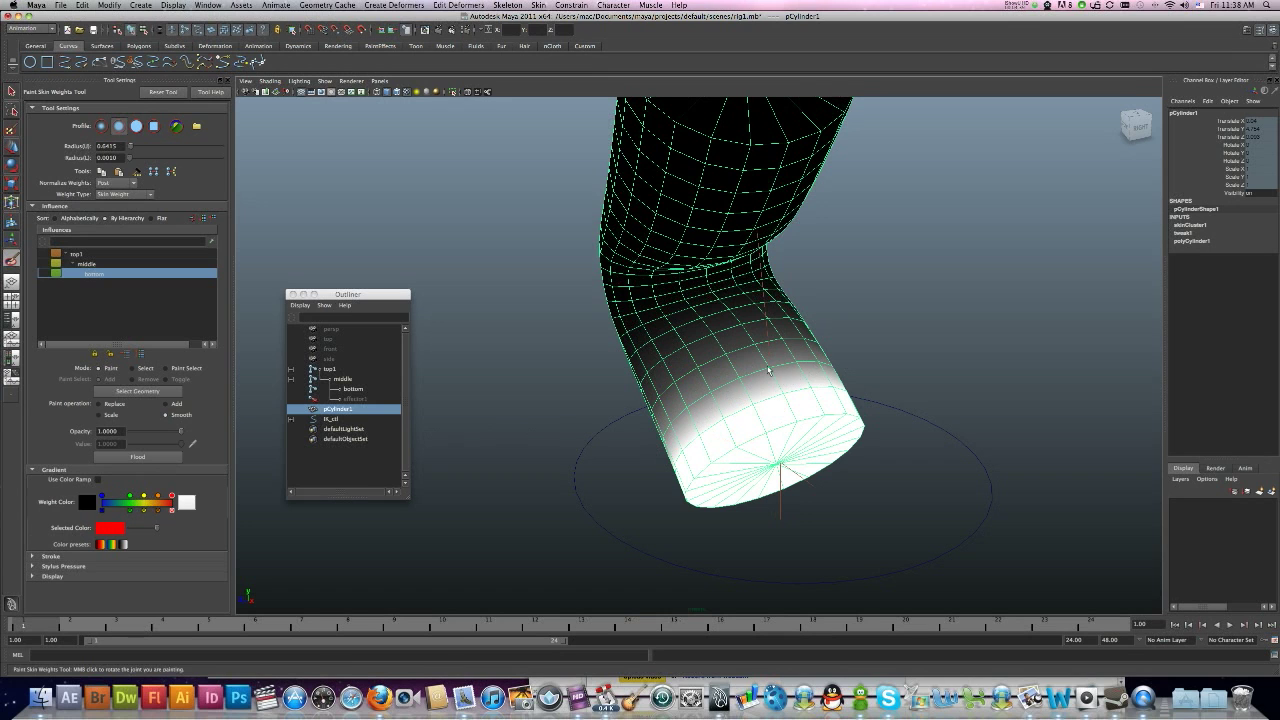
drag(770, 370, 792, 400)
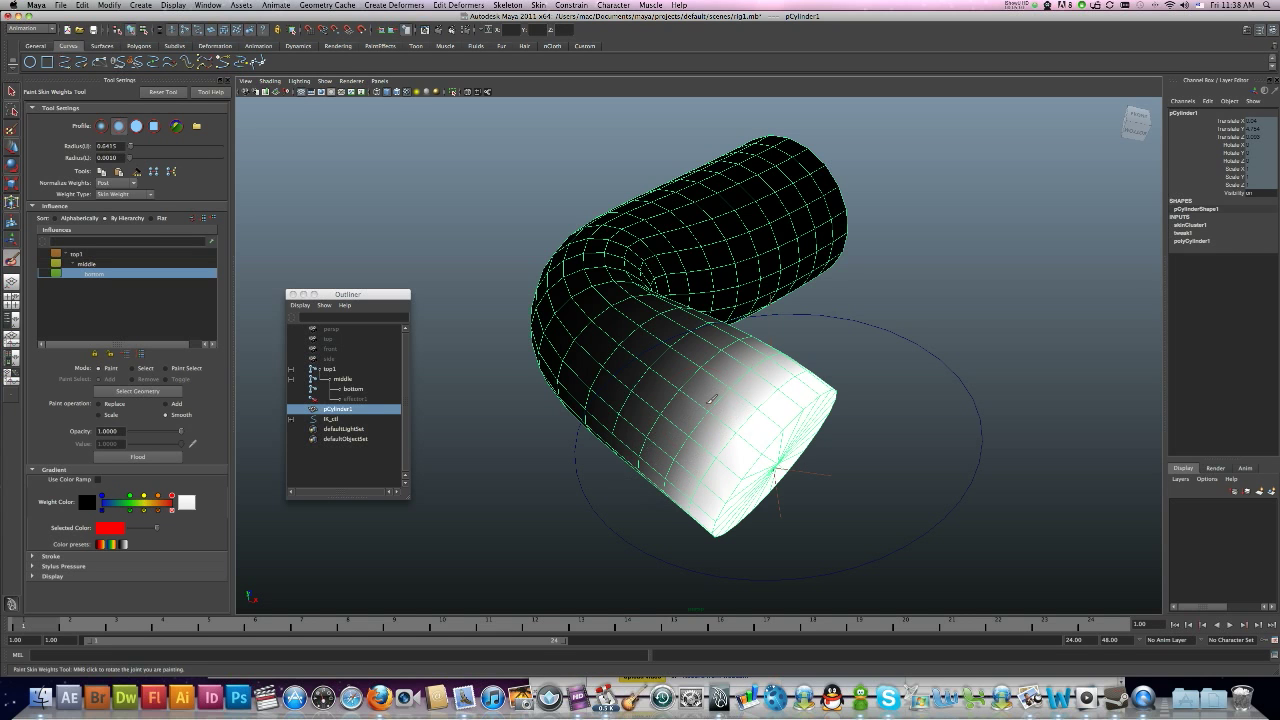
drag(700, 400, 516, 364)
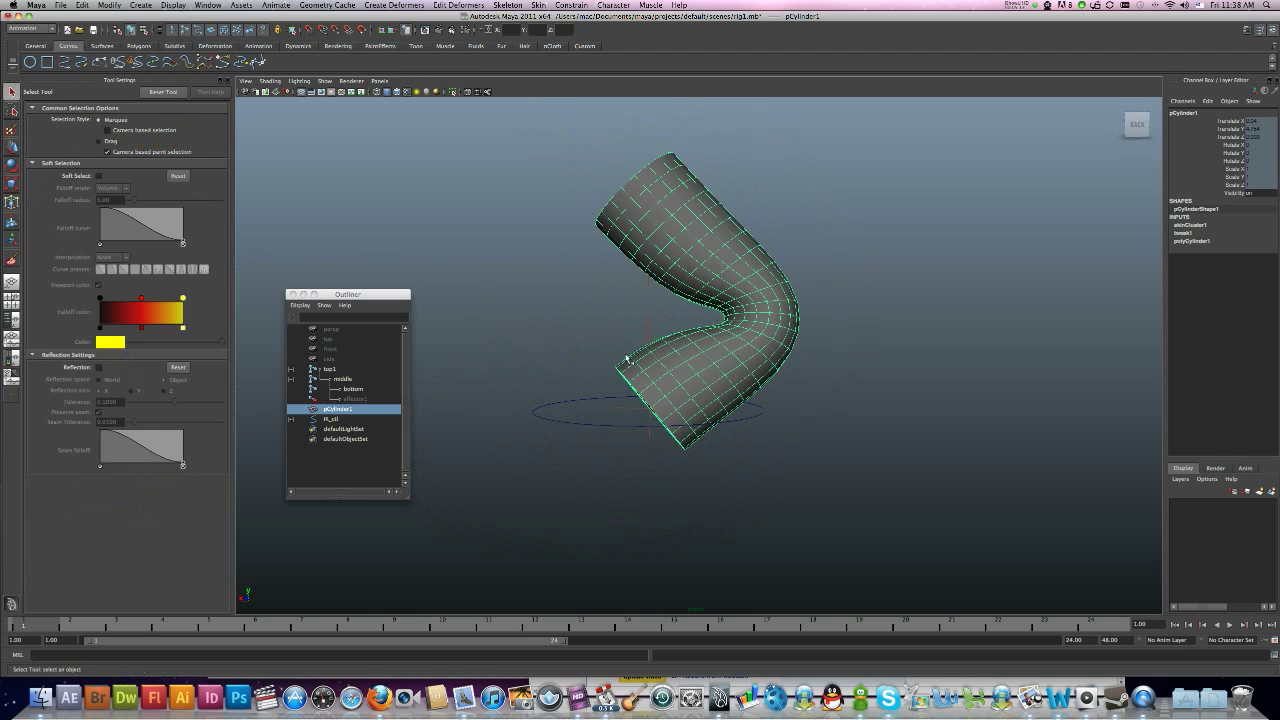
Step: Select IK_ctrl and move it to bend the repainted cylinder into a gentle curve
click(332, 418)
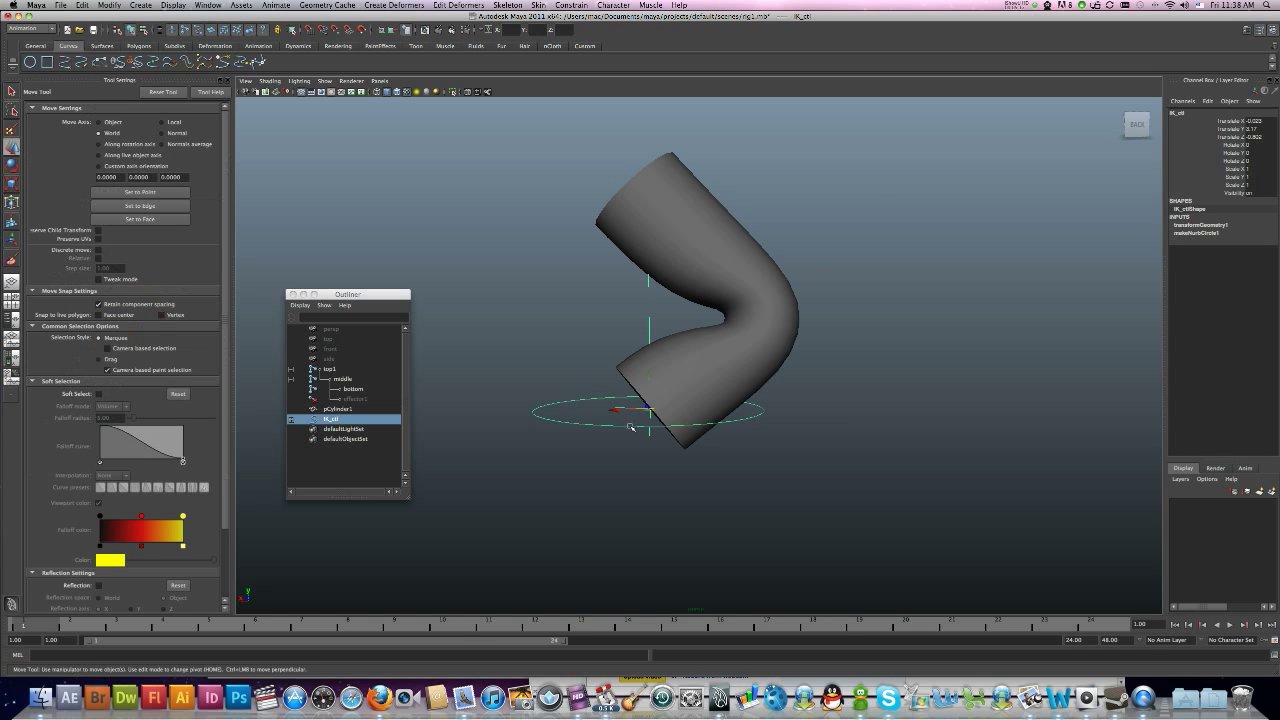
drag(616, 408, 684, 410)
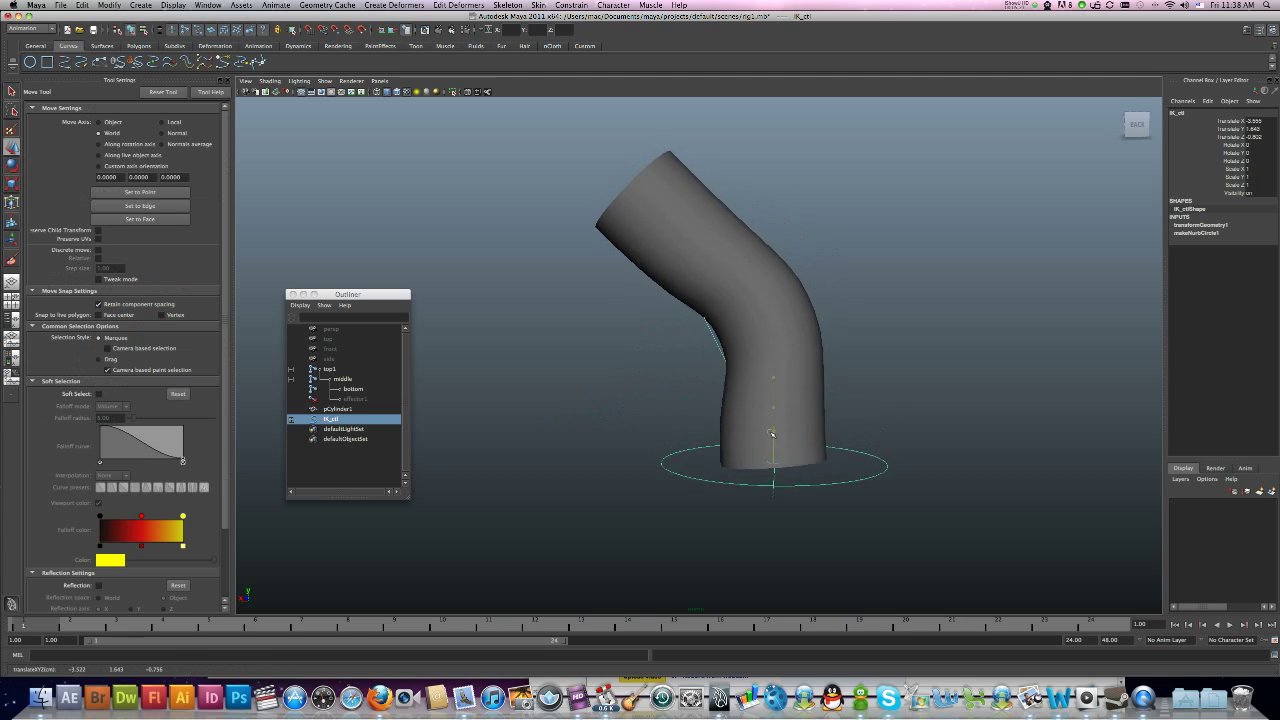
drag(772, 432, 772, 476)
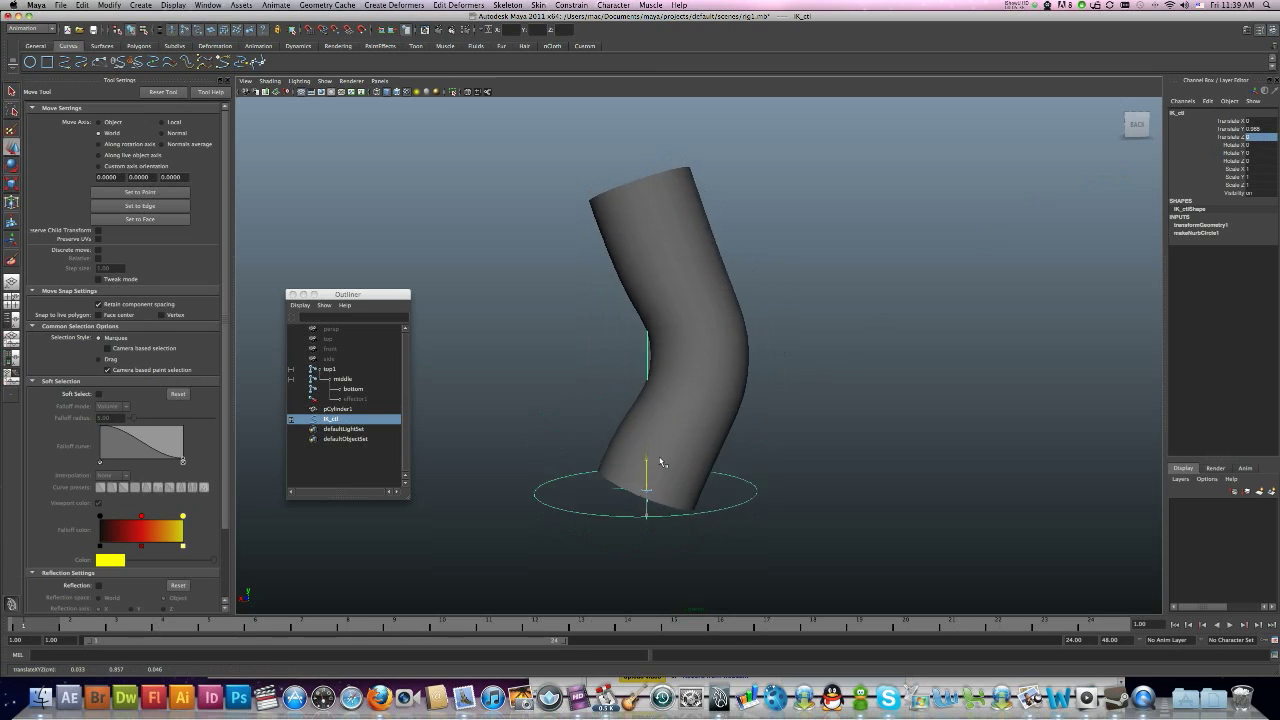
Step: Swing the IK control through sharp and soft bends to confirm the cylinder deforms cleanly
drag(646, 460, 646, 448)
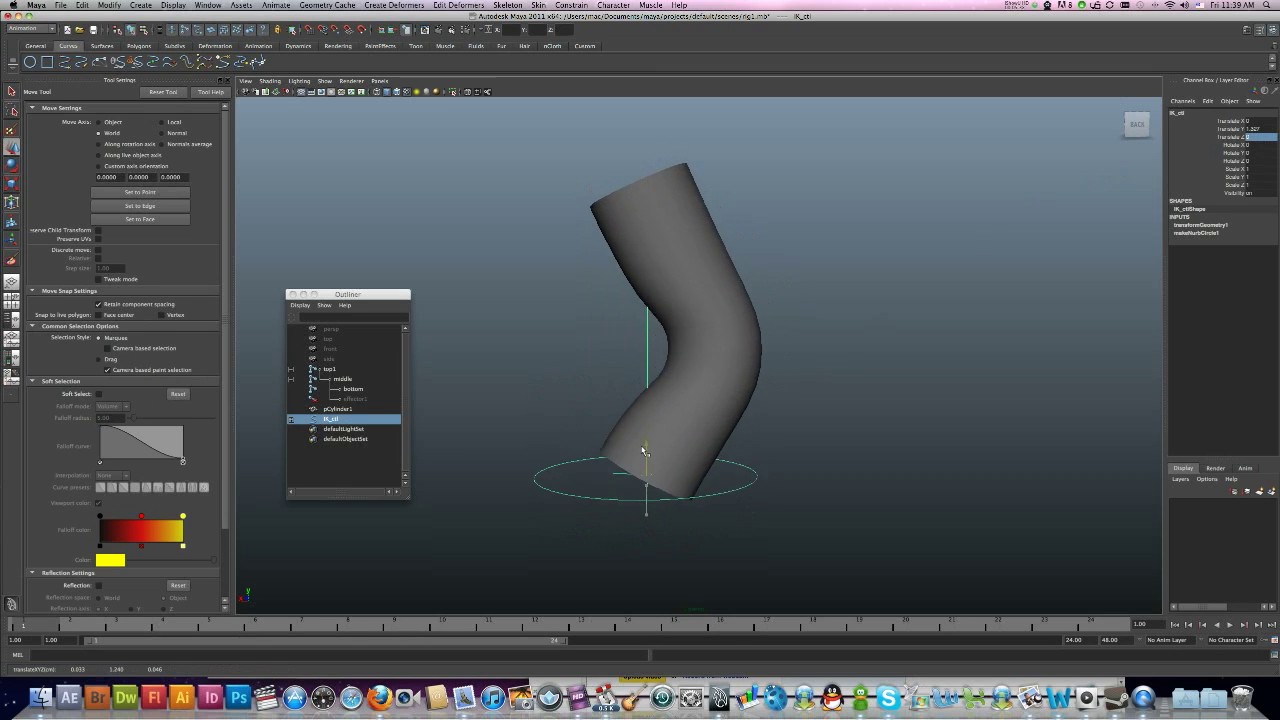
drag(644, 452, 630, 424)
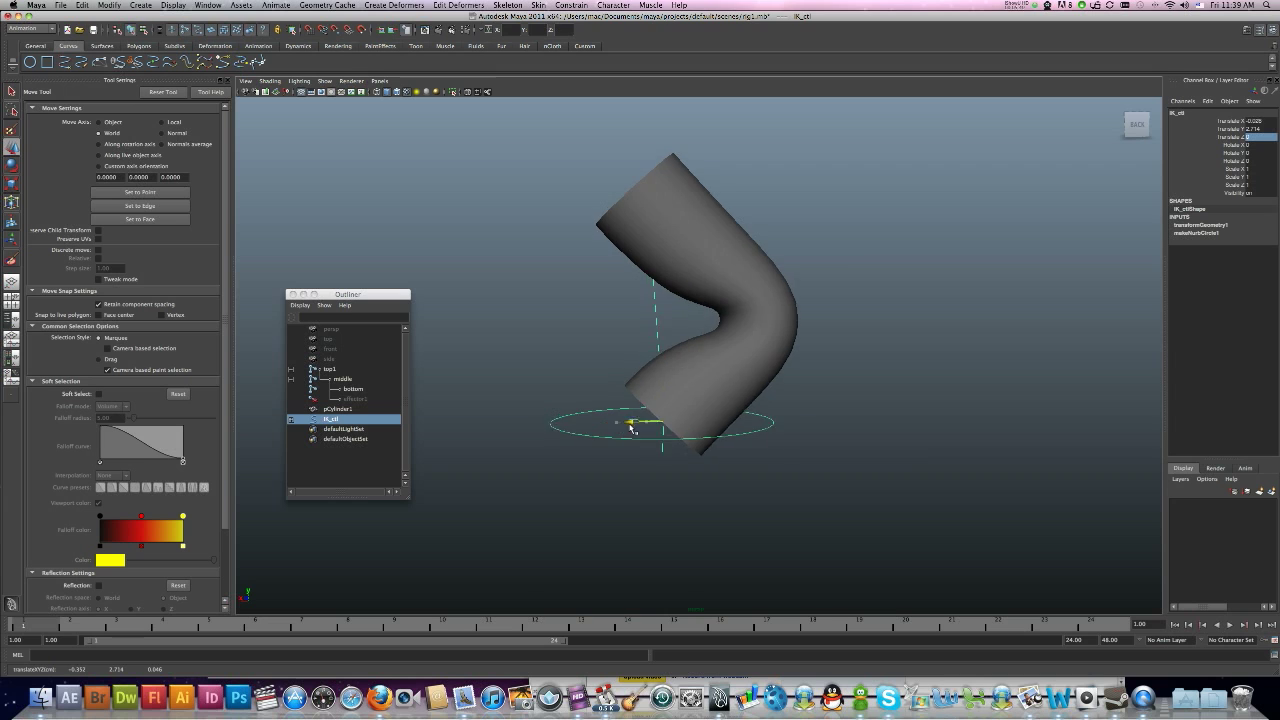
drag(640, 420, 790, 420)
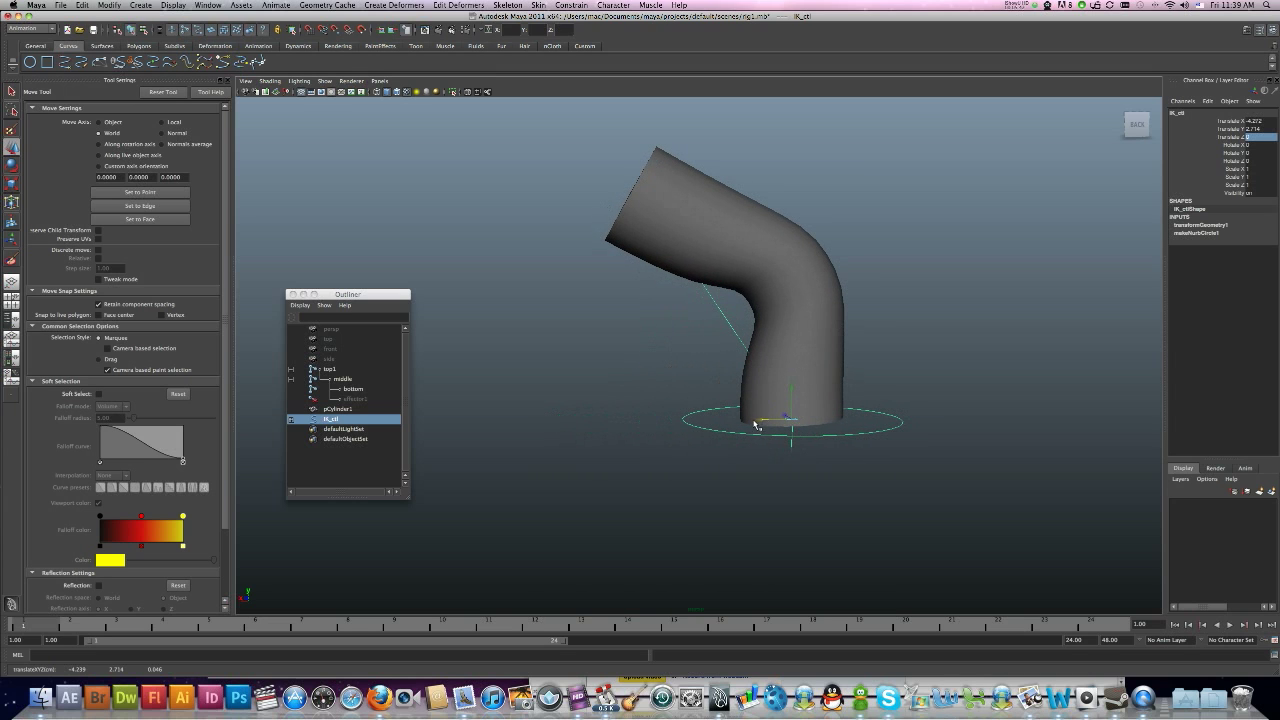
drag(790, 420, 616, 430)
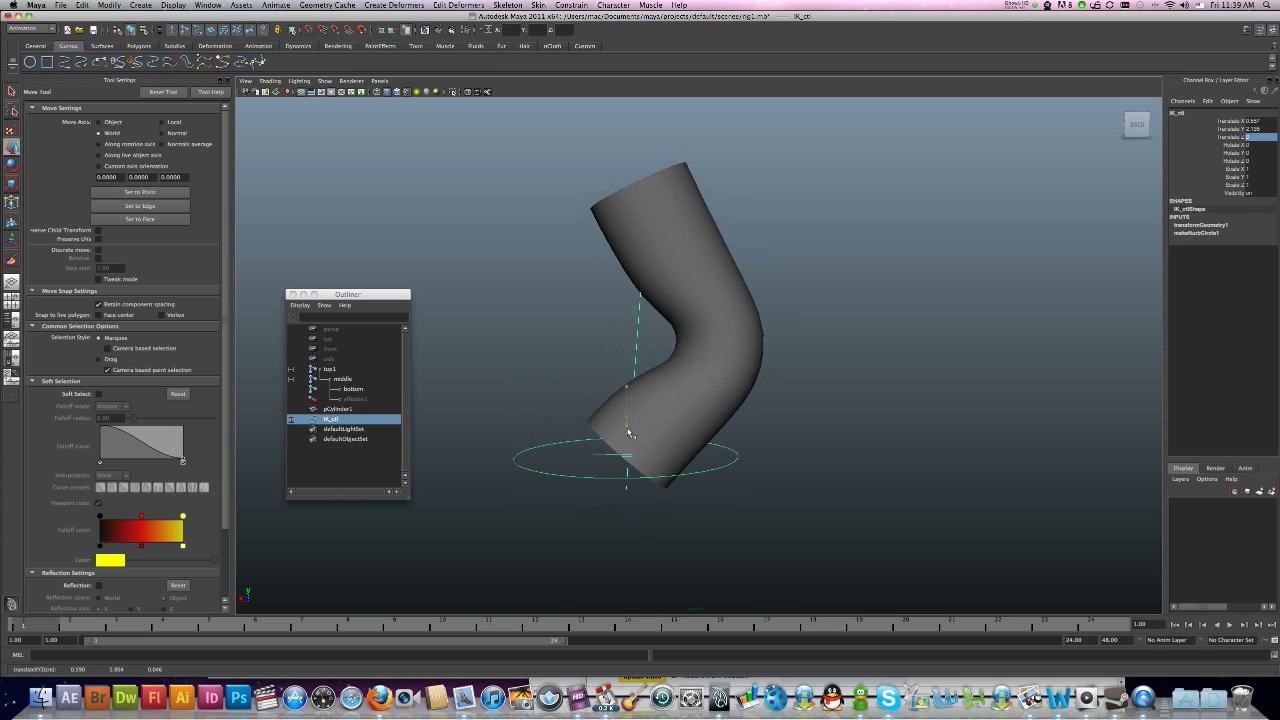
drag(630, 436, 628, 450)
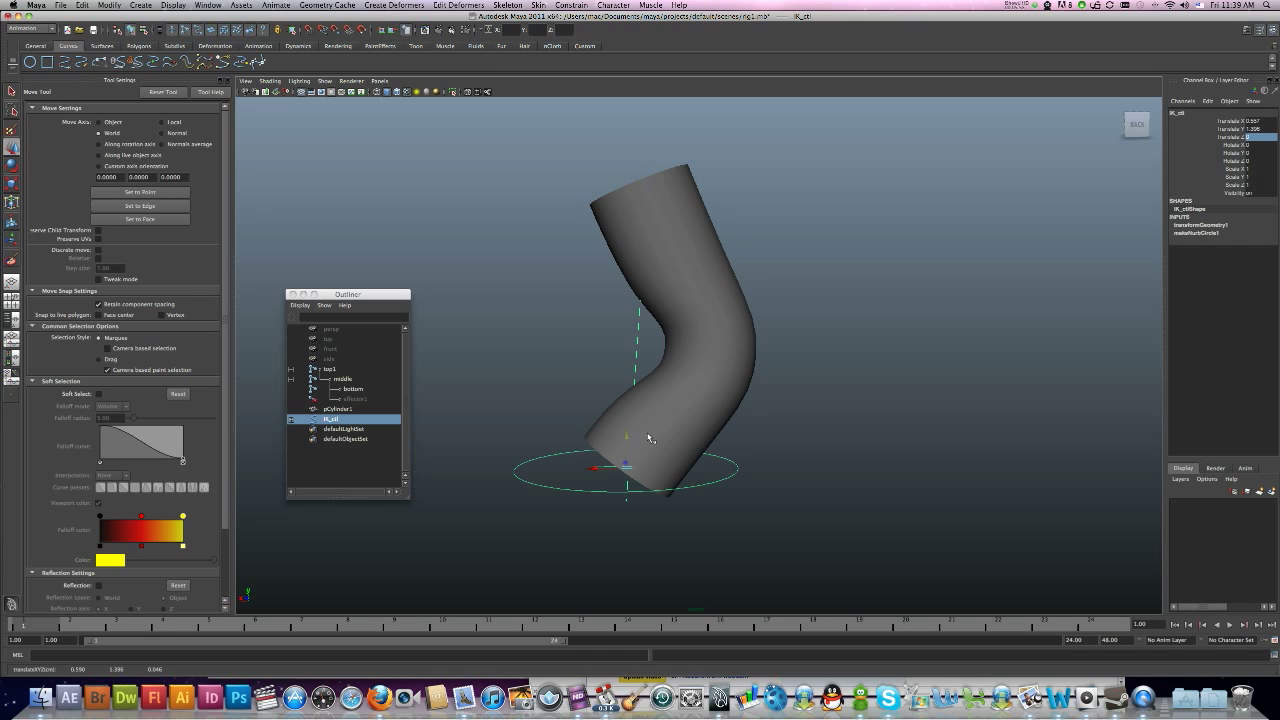
mouse_move(628, 444)
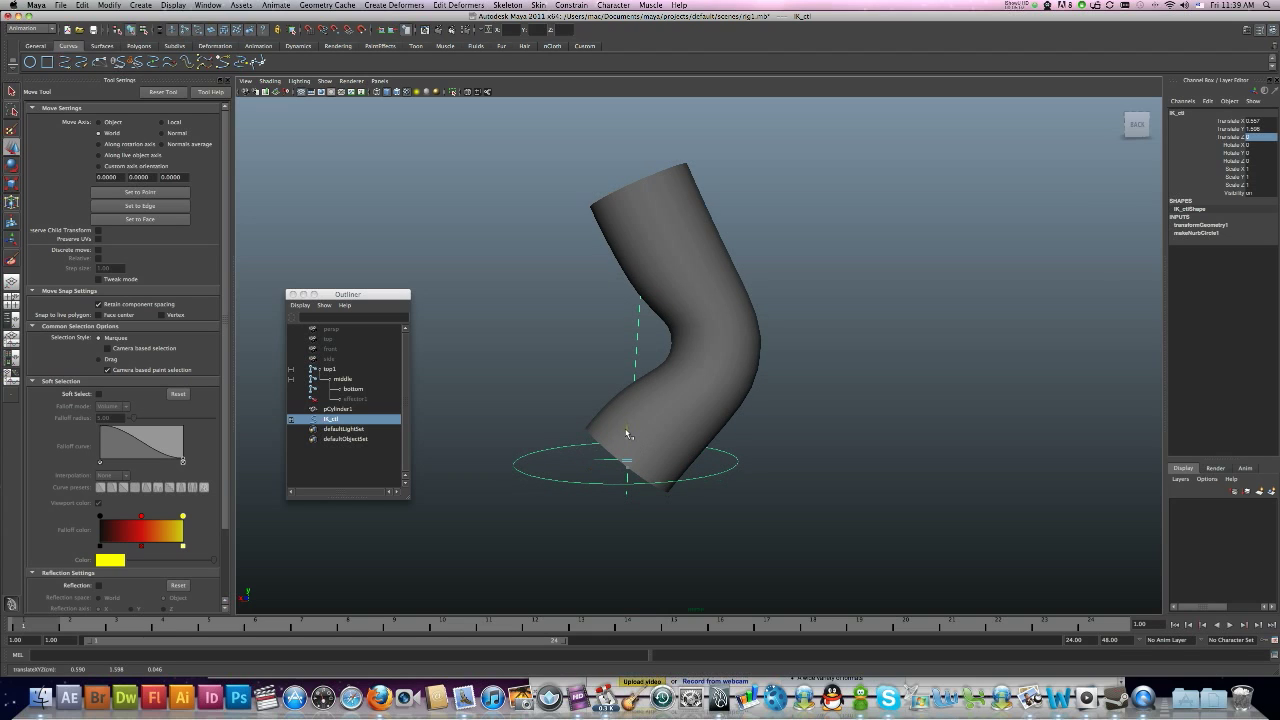
drag(628, 432, 636, 404)
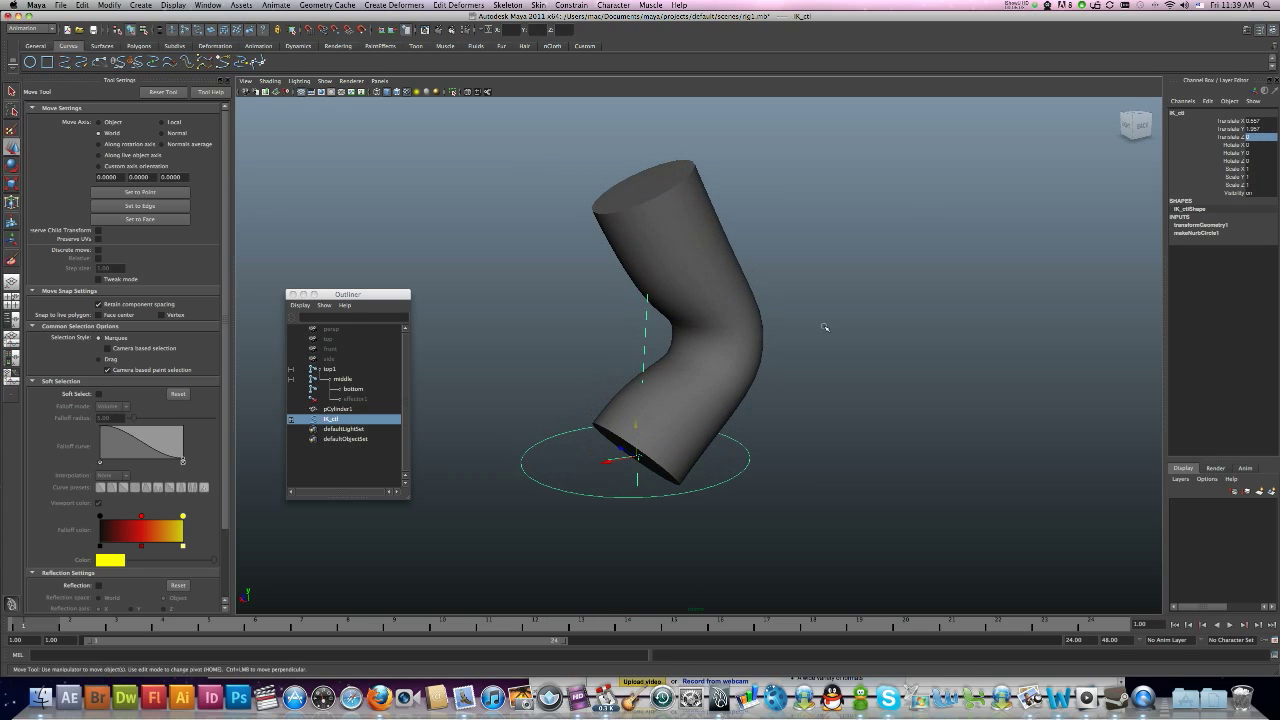
mouse_move(1012, 62)
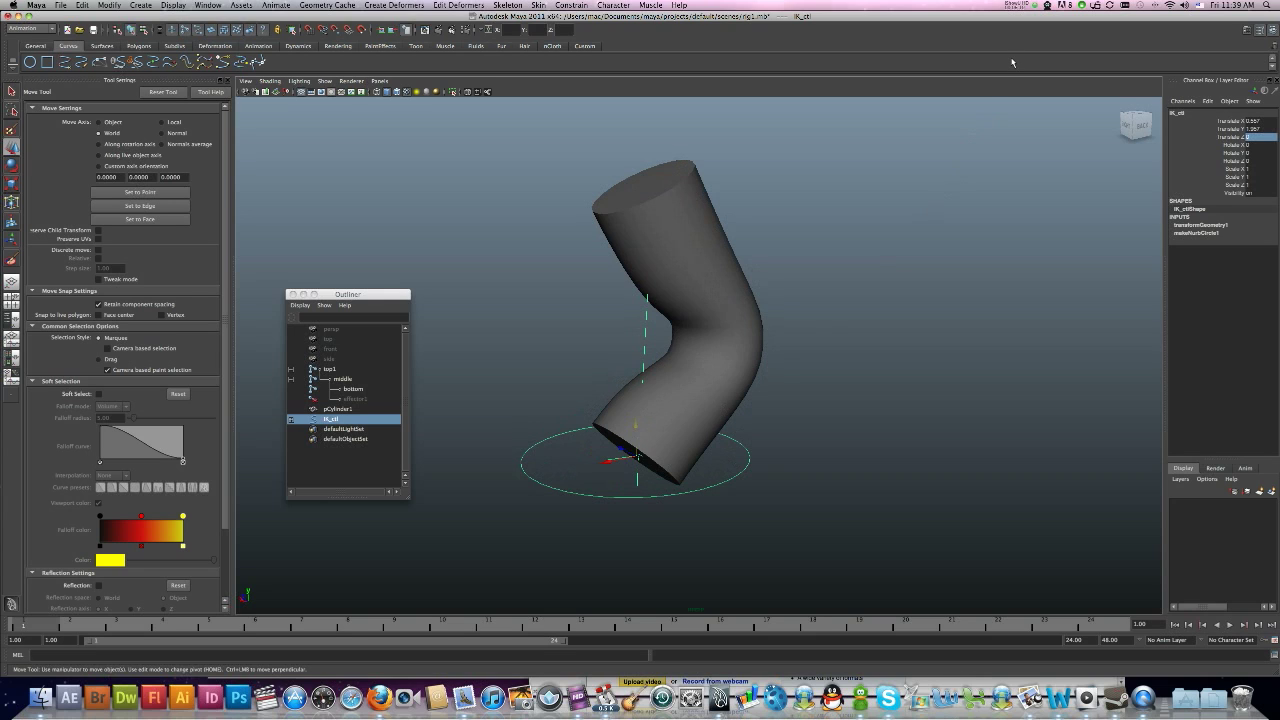